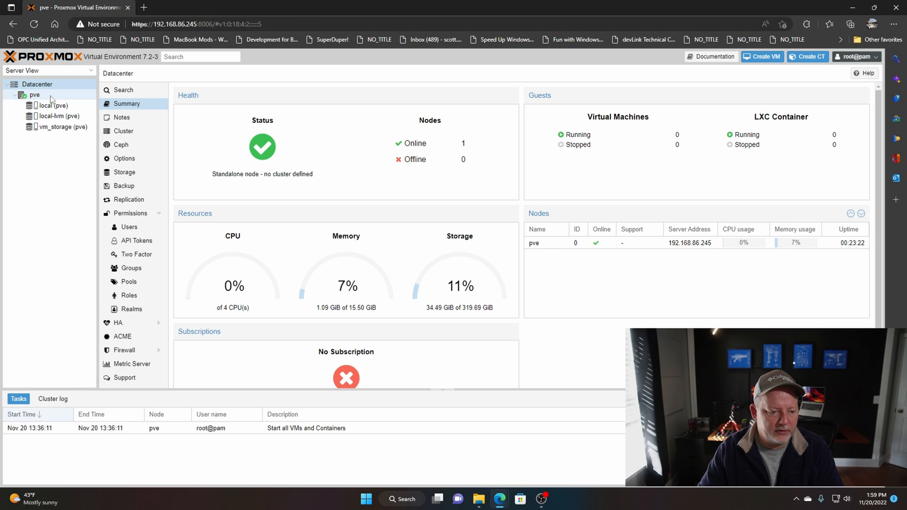
# Show the pve node's overview with its SSDs, 2 TB hard disk and USB drive
pyautogui.click(35, 94)
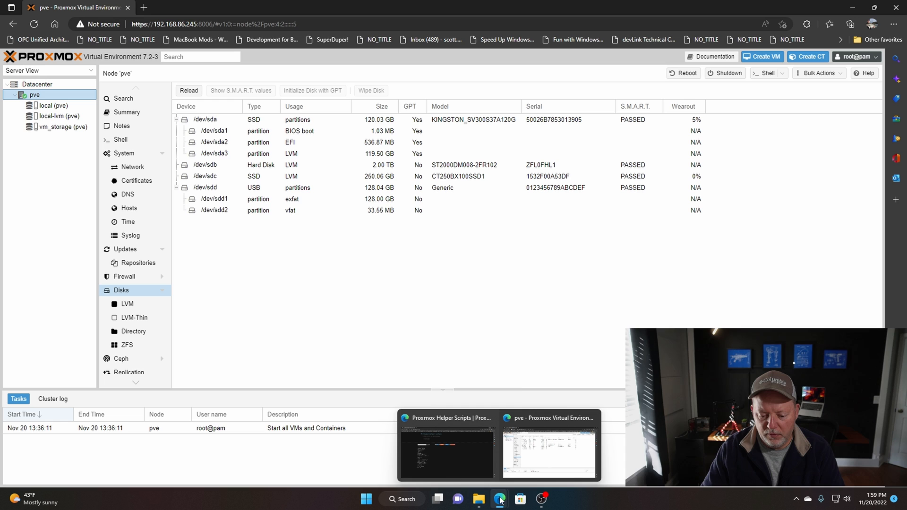
pyautogui.moveTo(468, 471)
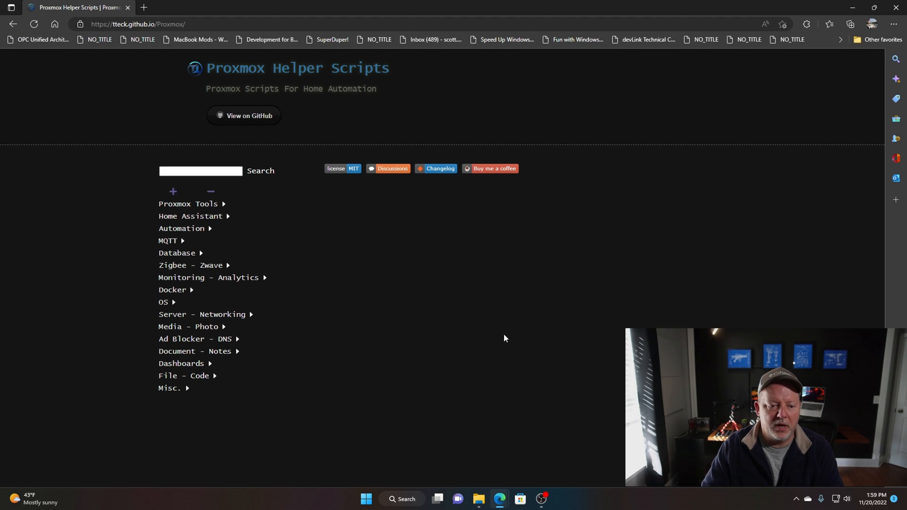
pyautogui.moveTo(488, 215)
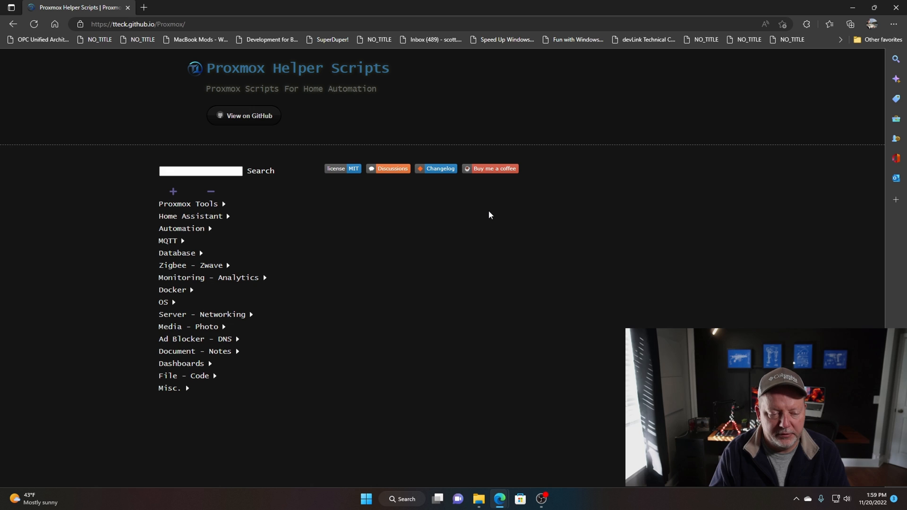
pyautogui.moveTo(283, 333)
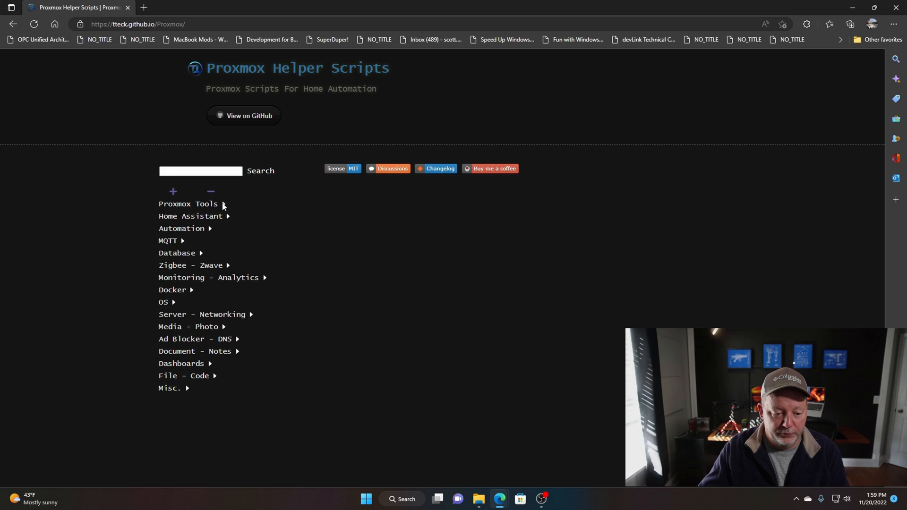
# Expand the Proxmox Tools category to list its post-install, kernel, updater and theme scripts
pyautogui.click(188, 204)
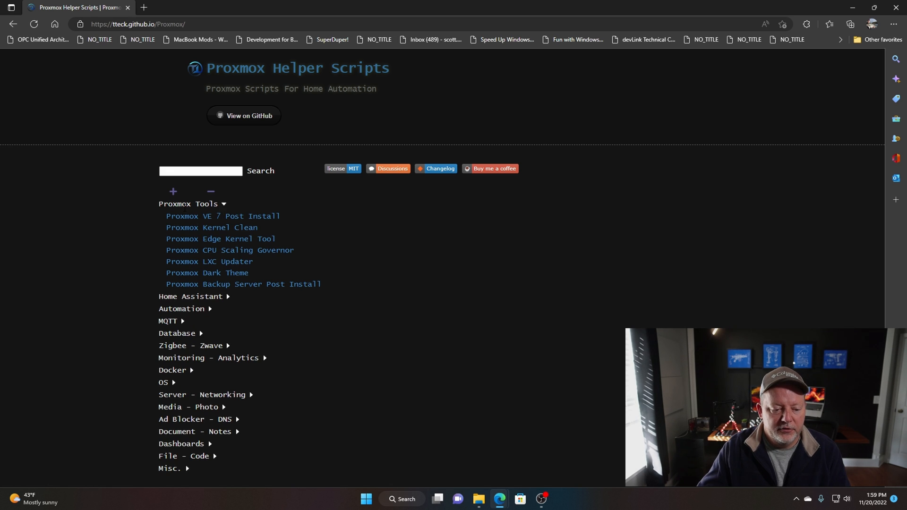
pyautogui.click(191, 204)
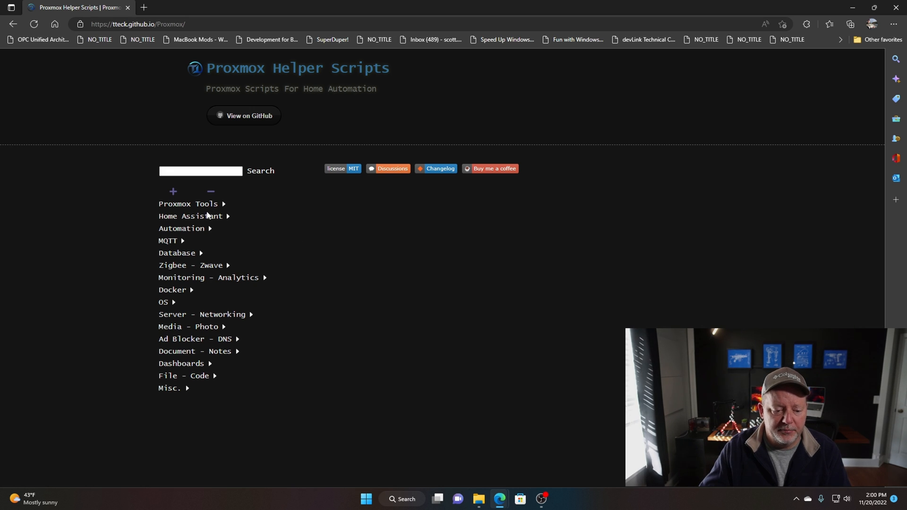
pyautogui.click(187, 204)
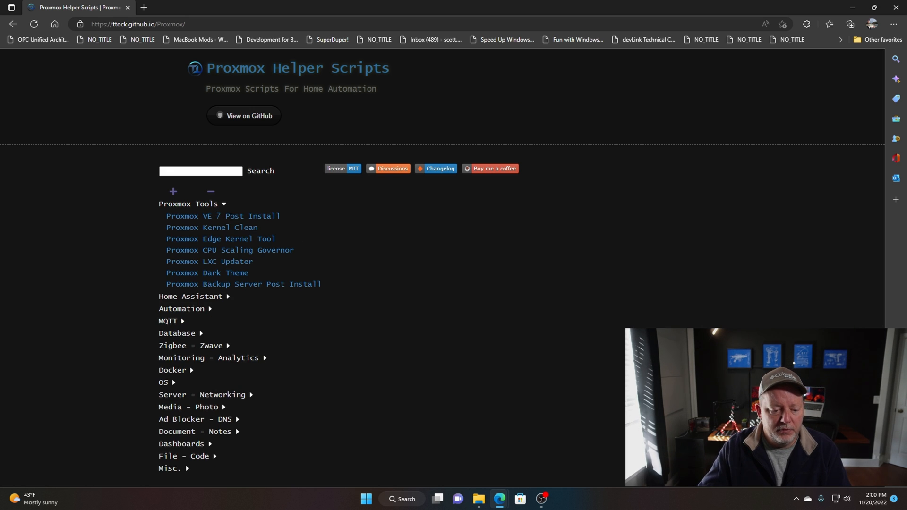
# Expand the Proxmox VE 7 Post Install entry to reveal its description and bash command
pyautogui.click(222, 215)
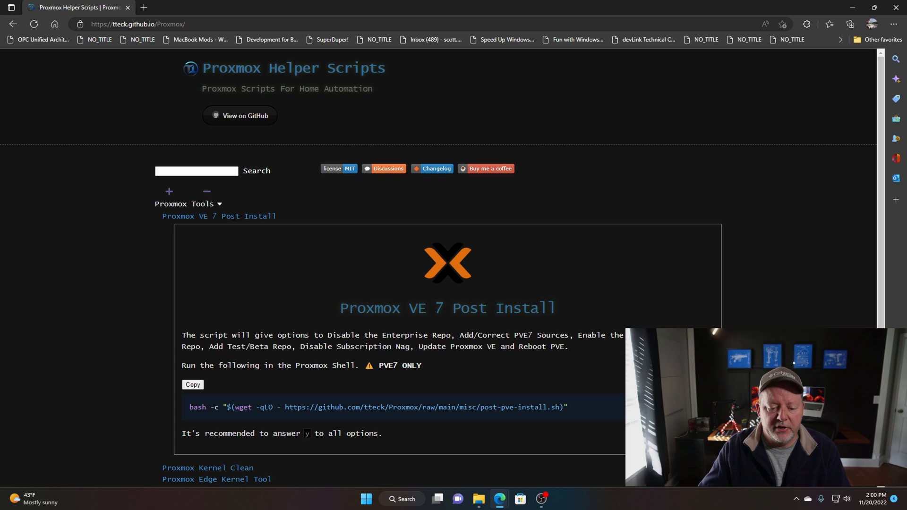
pyautogui.moveTo(235, 215)
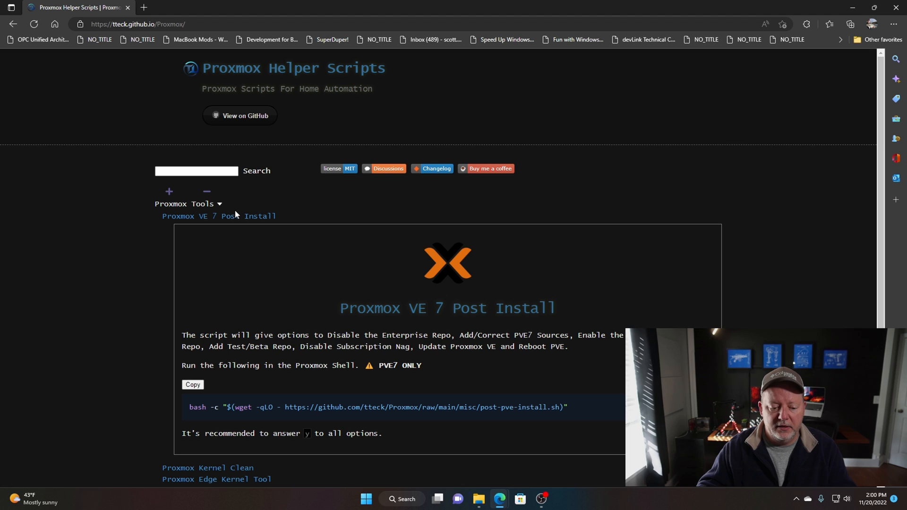
pyautogui.moveTo(334, 334)
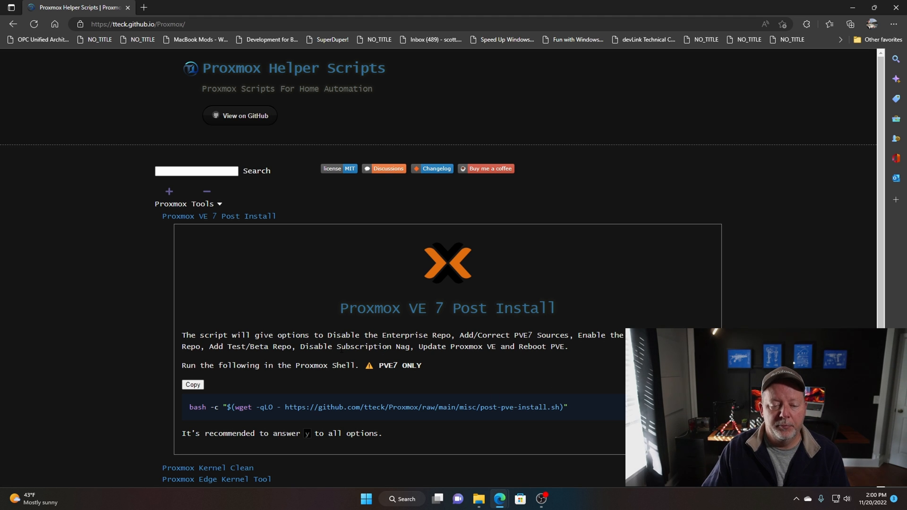
pyautogui.moveTo(216, 377)
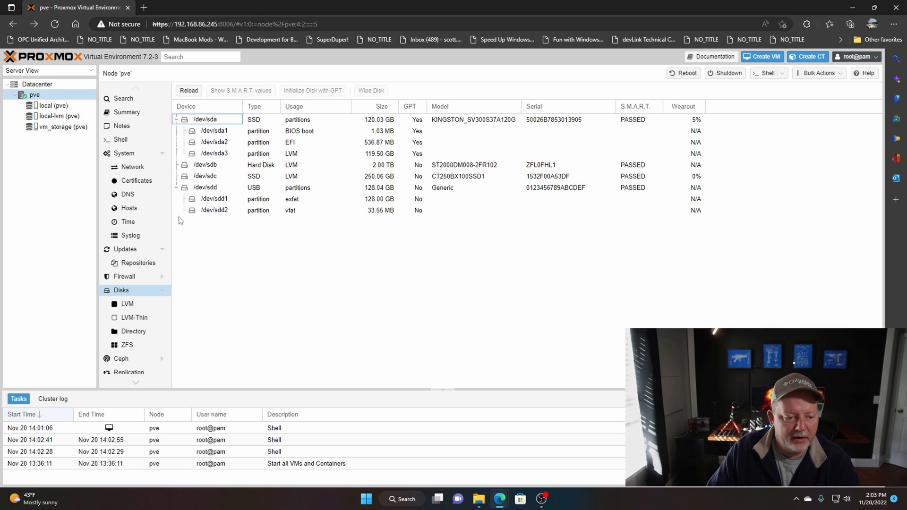
# Run the post-pve-install.sh wget command in a shell on node pve
pyautogui.click(35, 95)
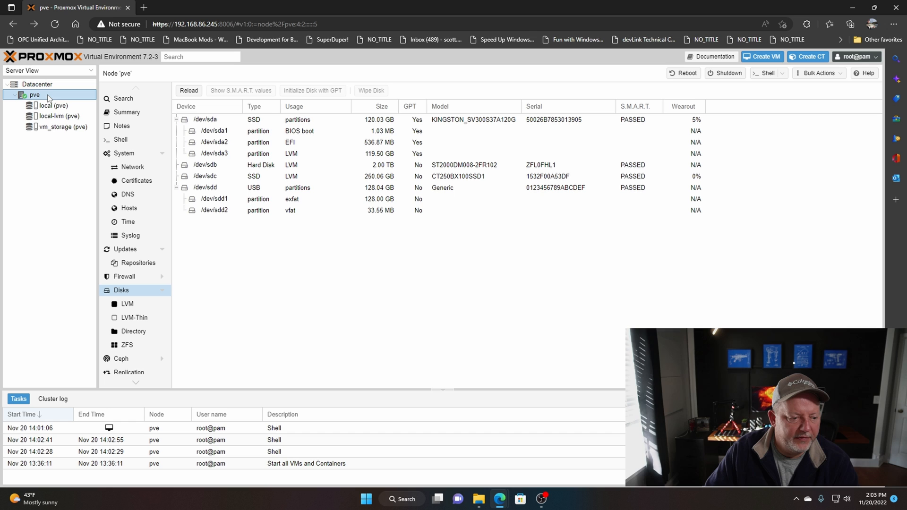
pyautogui.moveTo(122, 140)
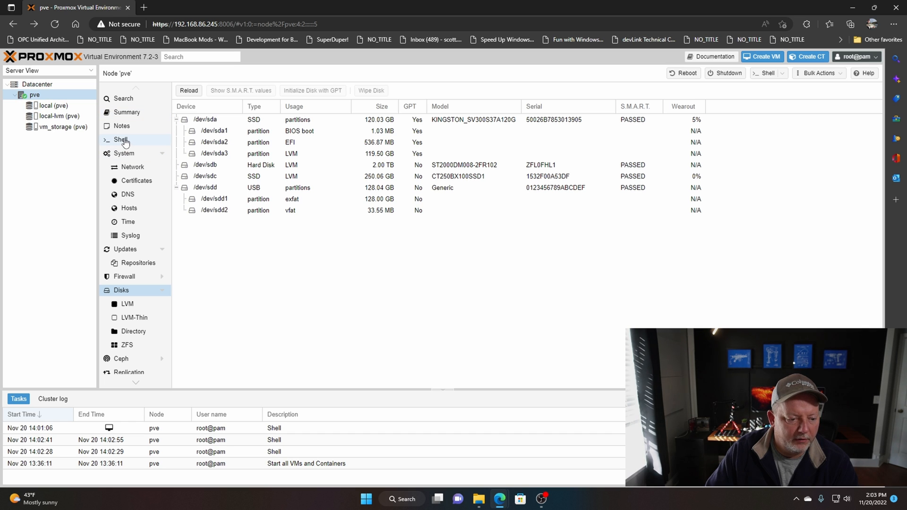
pyautogui.click(120, 140)
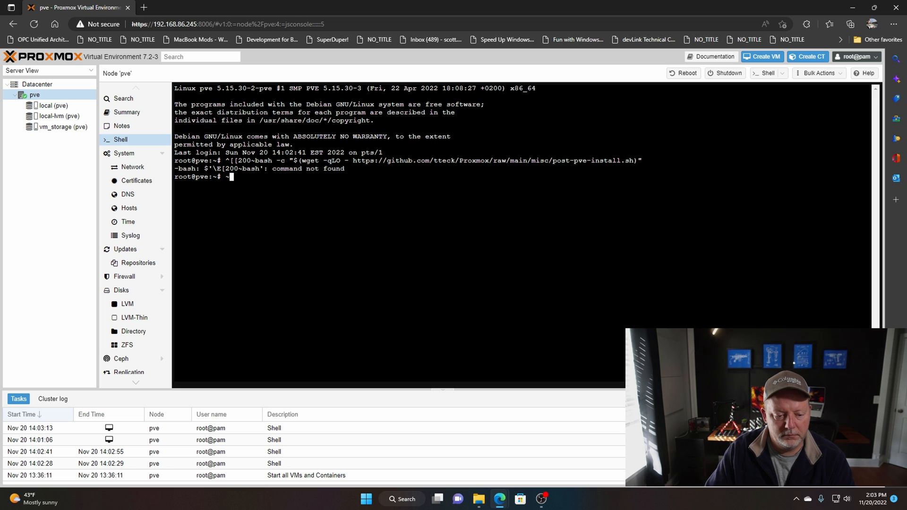
pyautogui.write('bash -c "$(wget -qLO - https://github.com/tteck/Proxmox/raw/main/misc/post-pve-install.sh)"')
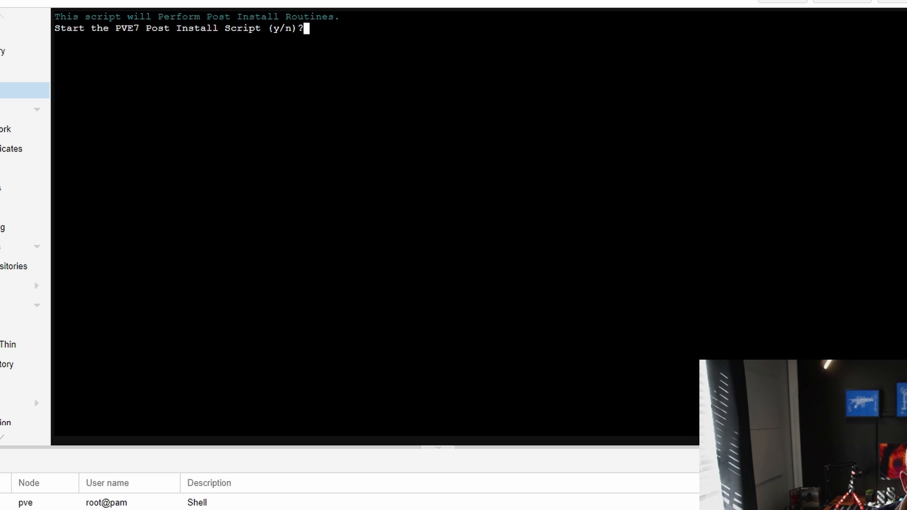
# Answer y to every prompt: disable enterprise repo, fix sources, no-subscription, beta repo, remove nag, update
pyautogui.write('y')
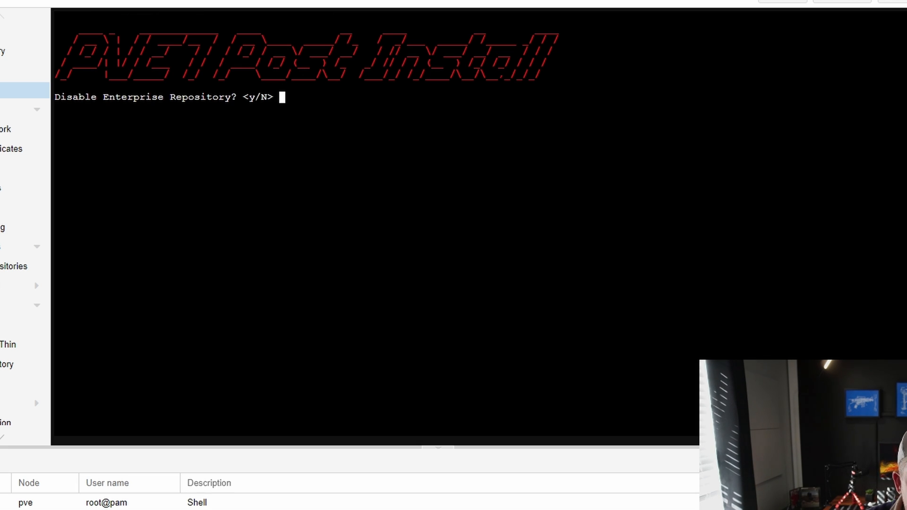
pyautogui.write('y')
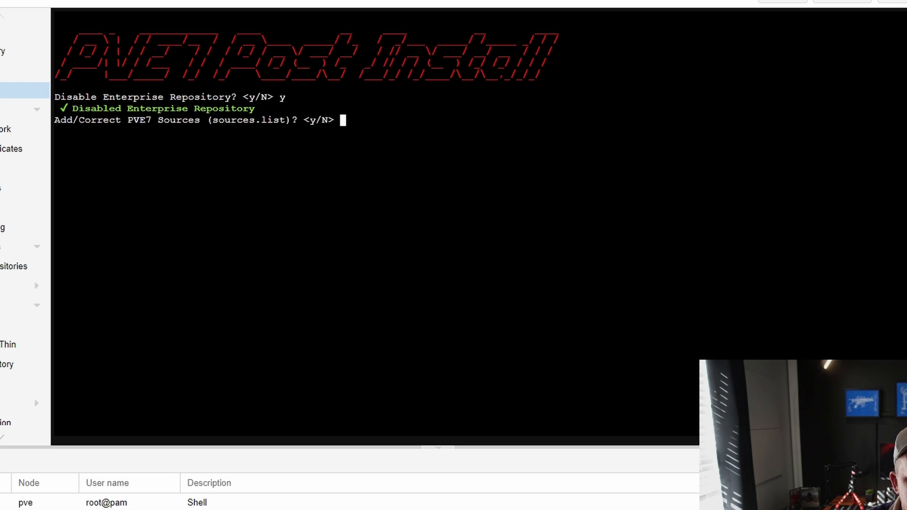
pyautogui.write('y')
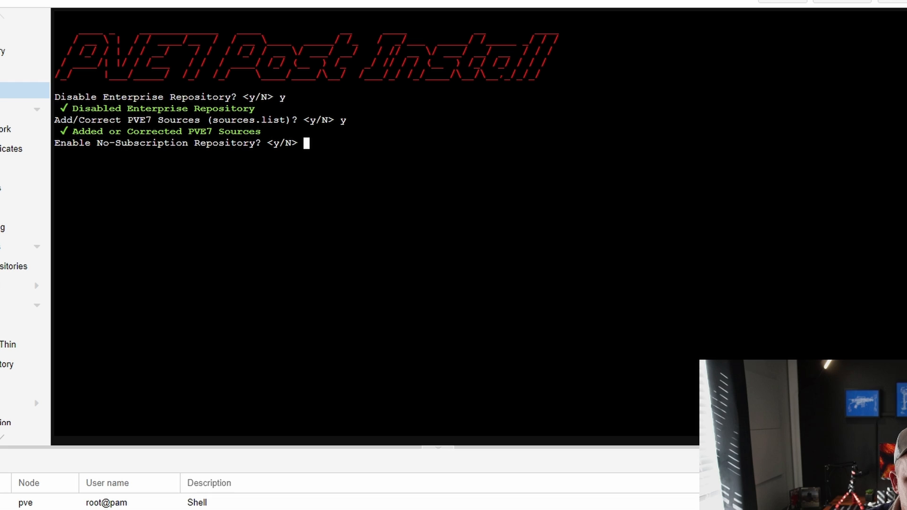
pyautogui.write('y')
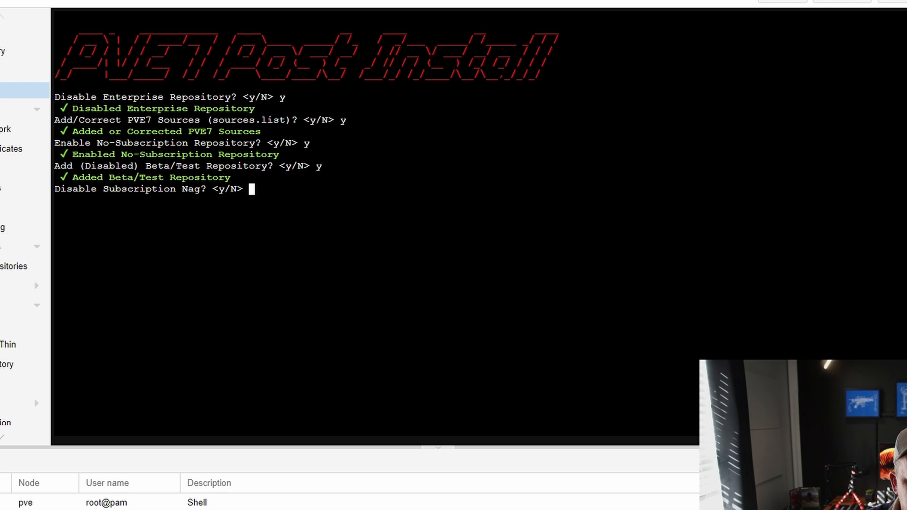
pyautogui.write('y')
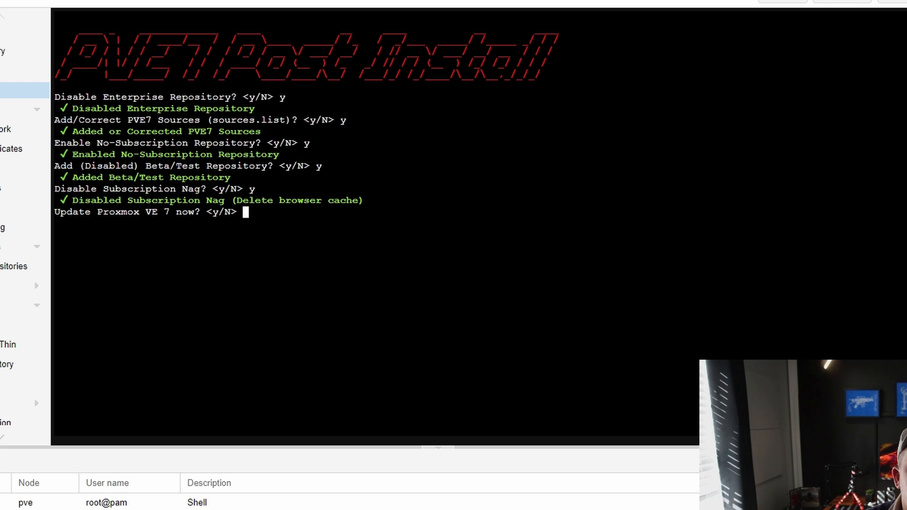
pyautogui.write('y')
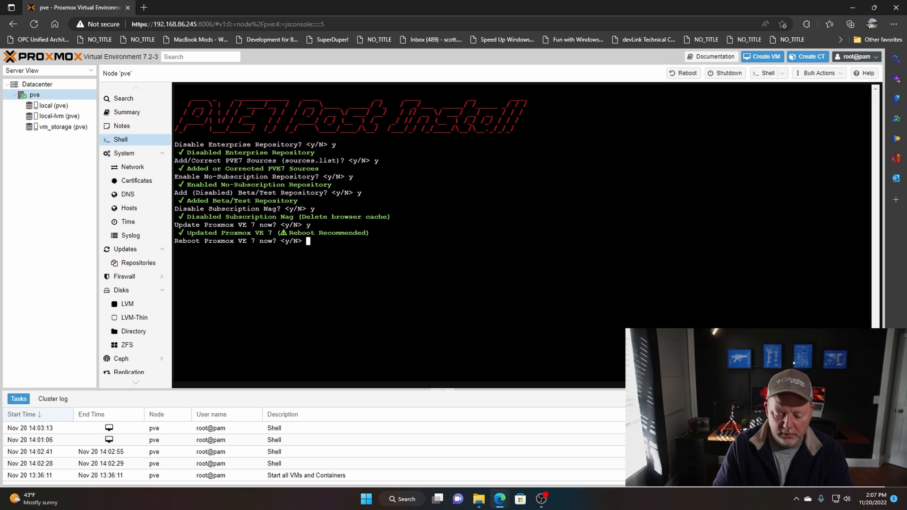
# Confirm the reboot with y and view the Datacenter summary once the host is back online
pyautogui.write('y')
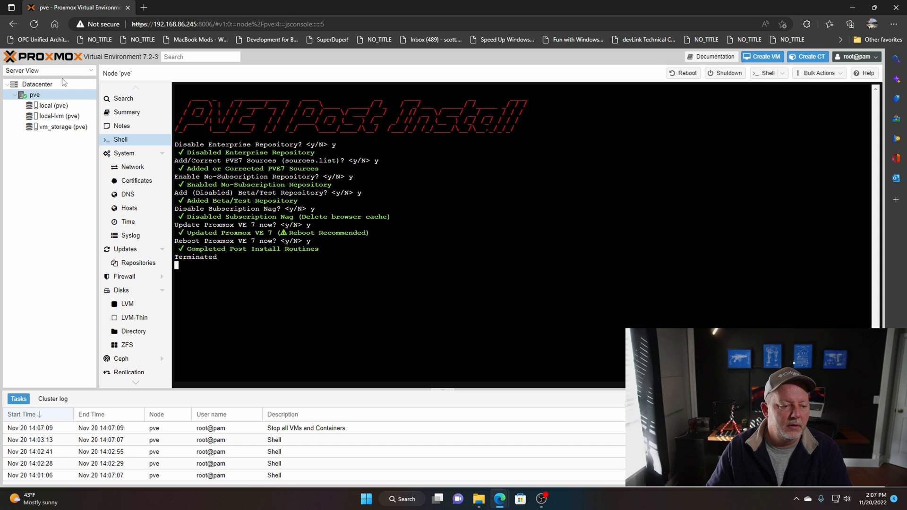
pyautogui.click(37, 84)
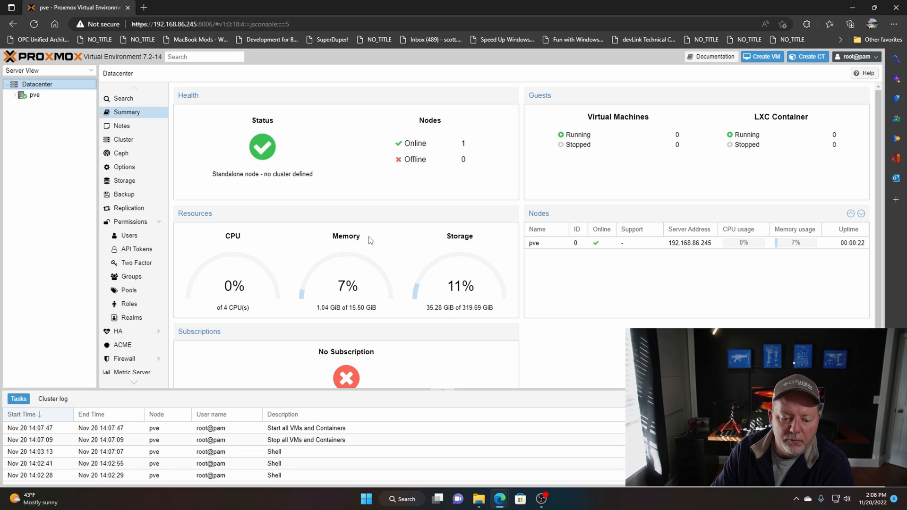
pyautogui.moveTo(396, 349)
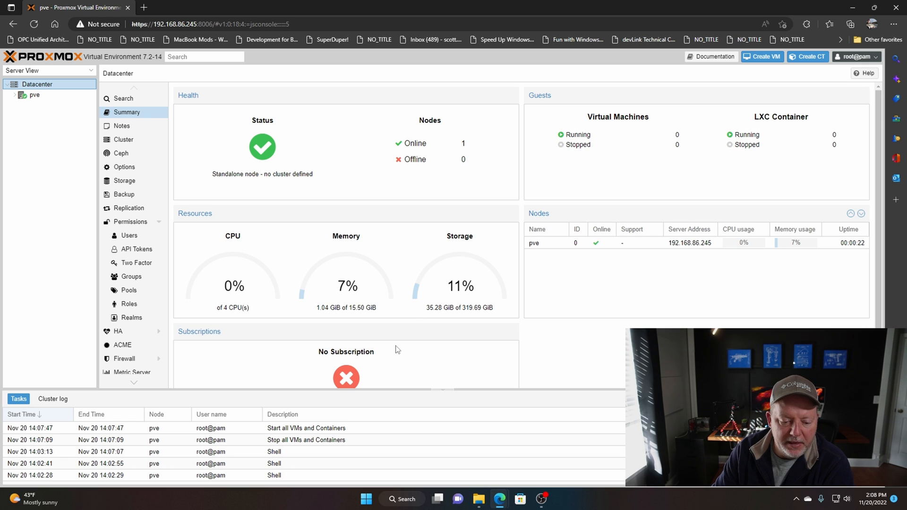
pyautogui.scroll(-3)
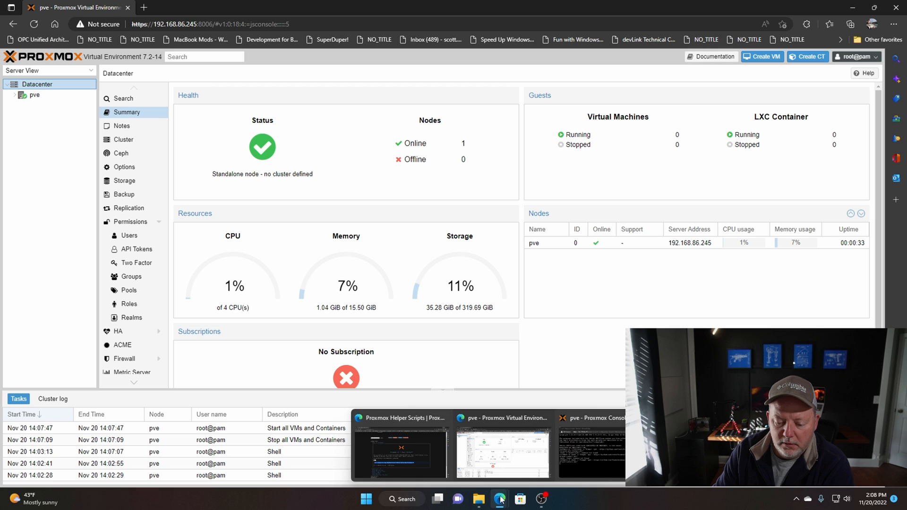
# Expand the Proxmox Dark Theme entry and select its bash install command for copying
pyautogui.click(400, 418)
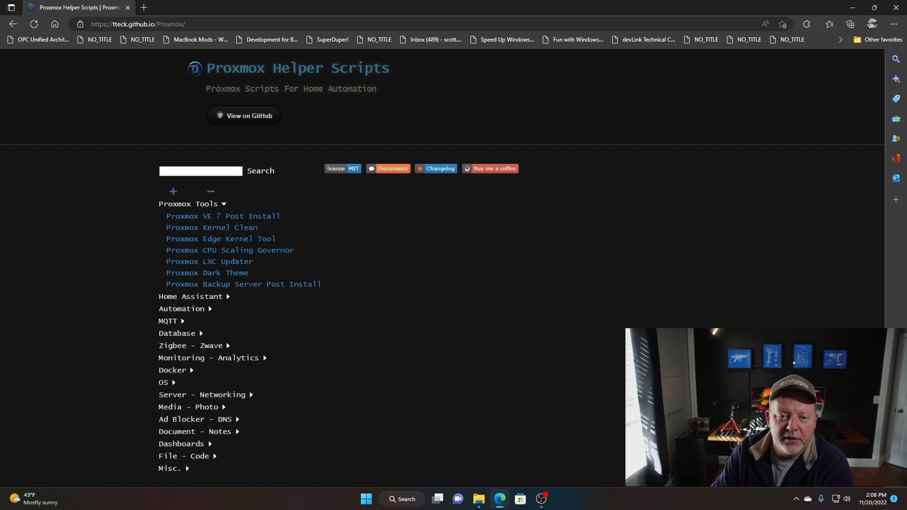
pyautogui.click(207, 272)
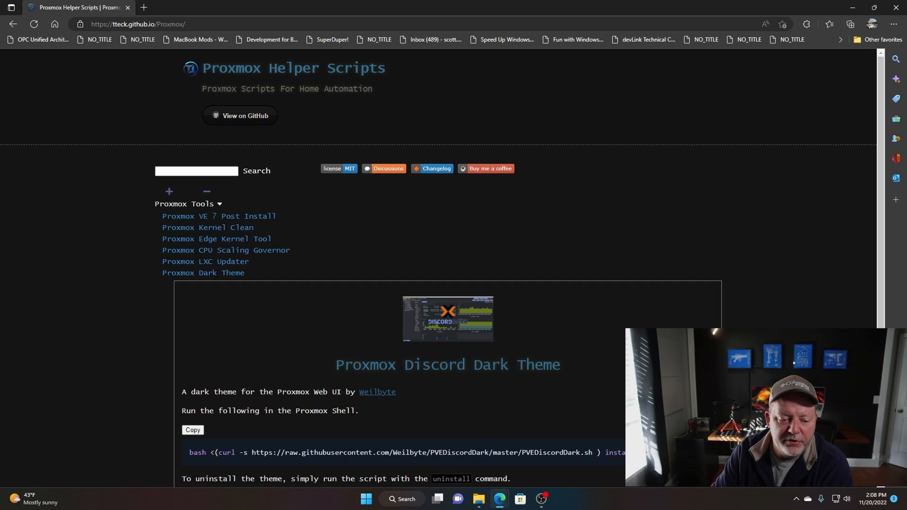
pyautogui.scroll(-3)
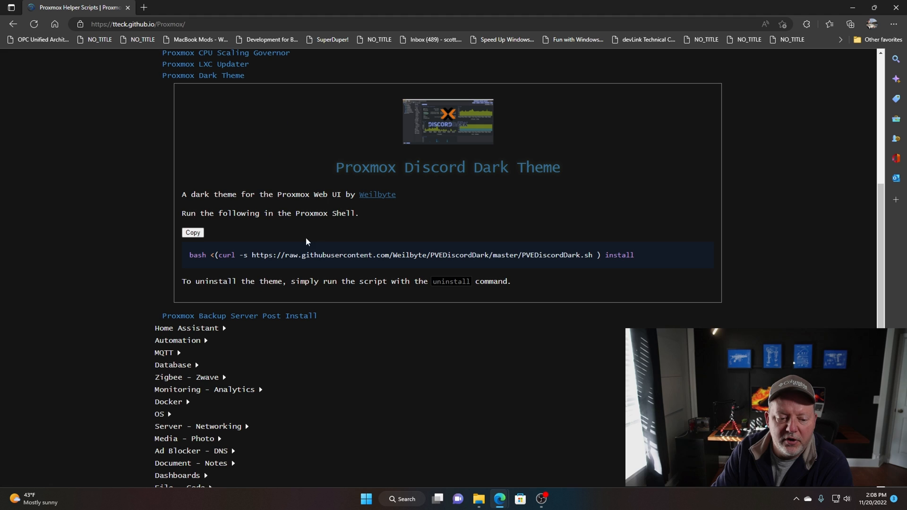
pyautogui.moveTo(627, 250)
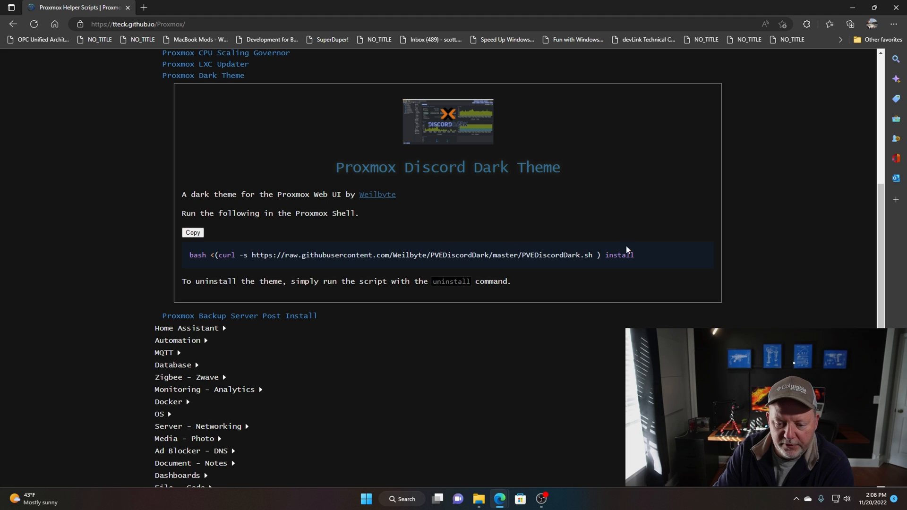
pyautogui.moveTo(218, 255); pyautogui.dragTo(633, 255)
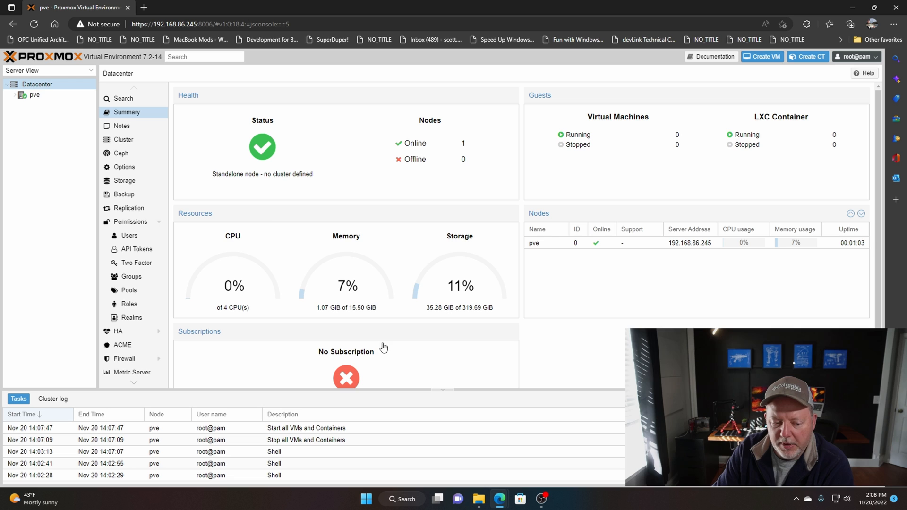
# Run the PVEDiscordDark curl install command in the pve shell and reload the page
pyautogui.click(35, 95)
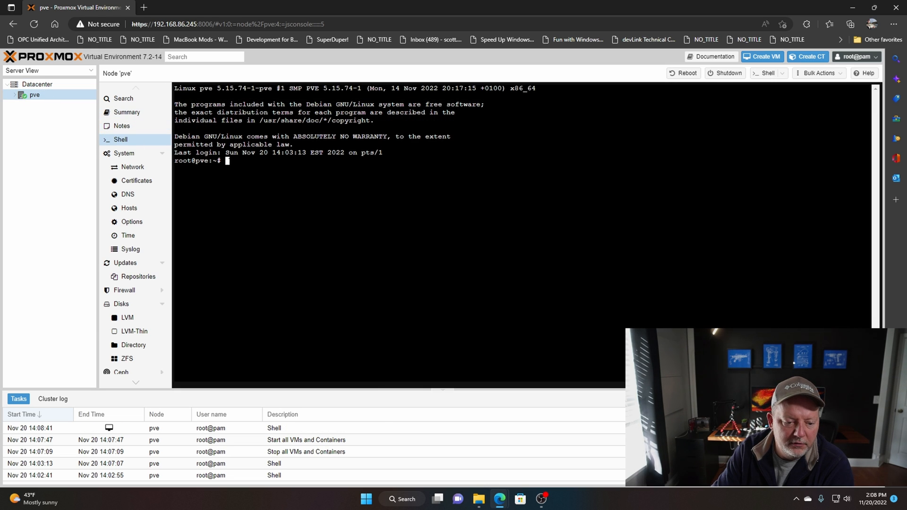
pyautogui.write('bash <(curl -s https://raw.githubusercontent.com/Weilbyte/PVEDiscordDark/master/PVEDiscordDark.sh ) install')
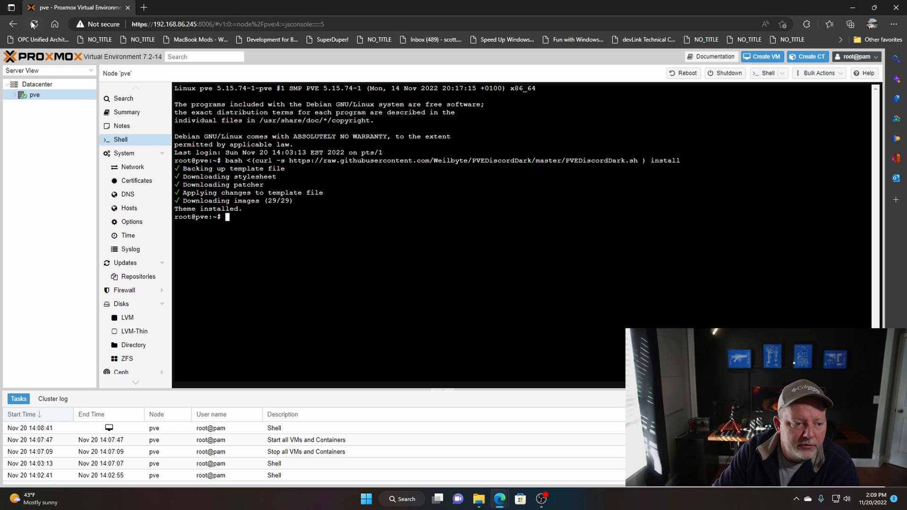
pyautogui.click(33, 24)
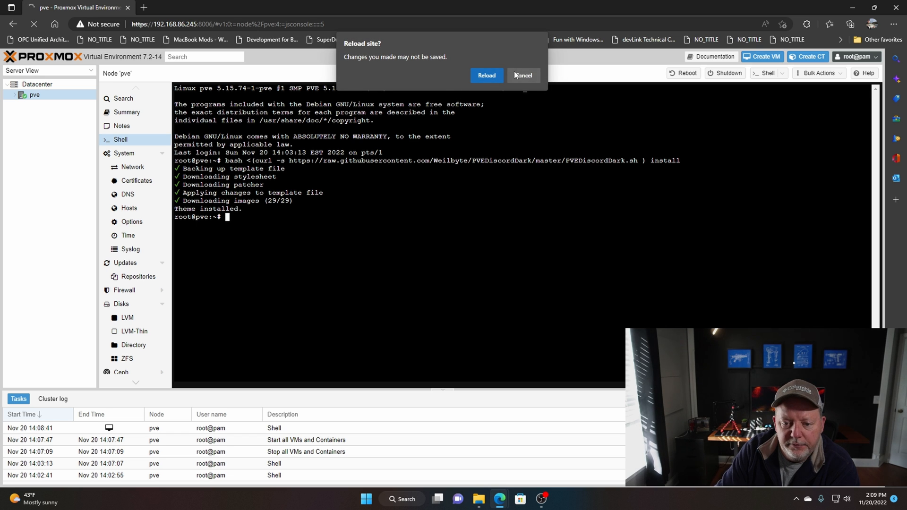
pyautogui.click(485, 75)
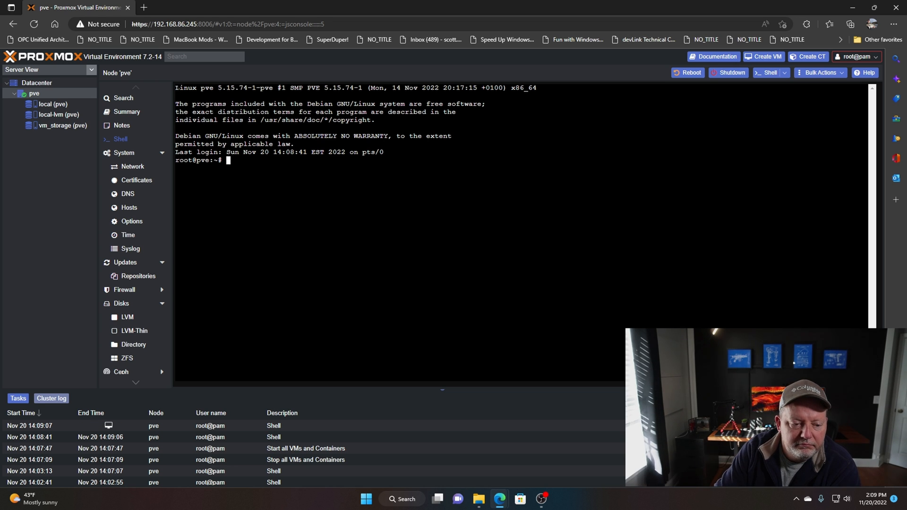
# View node pve's summary and select its local storage
pyautogui.click(128, 112)
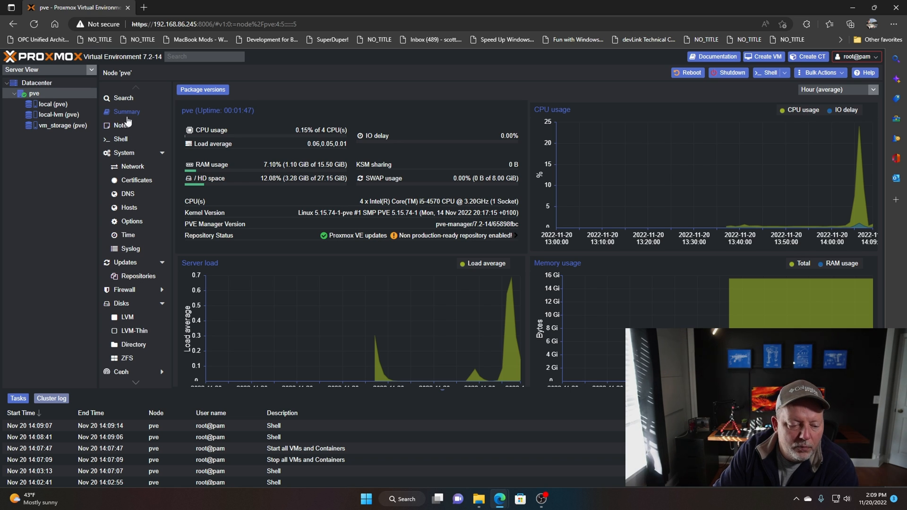
pyautogui.click(34, 94)
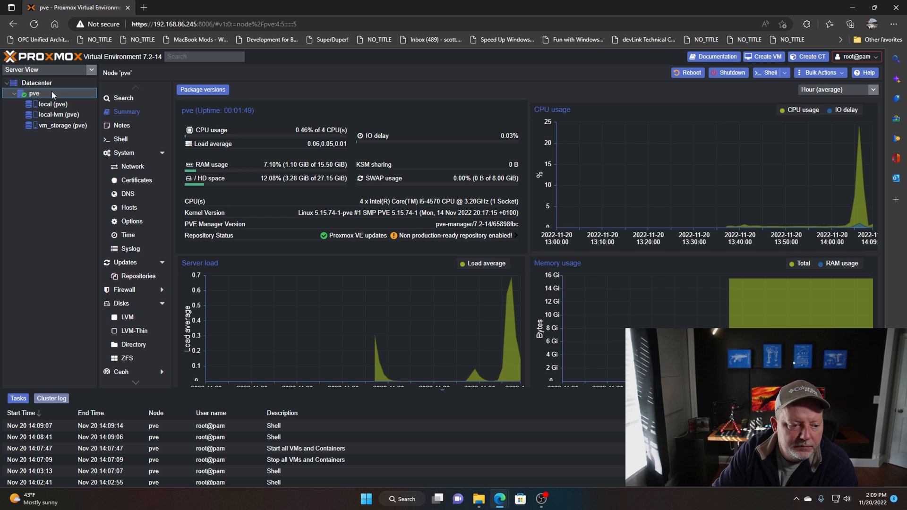
pyautogui.moveTo(53, 104)
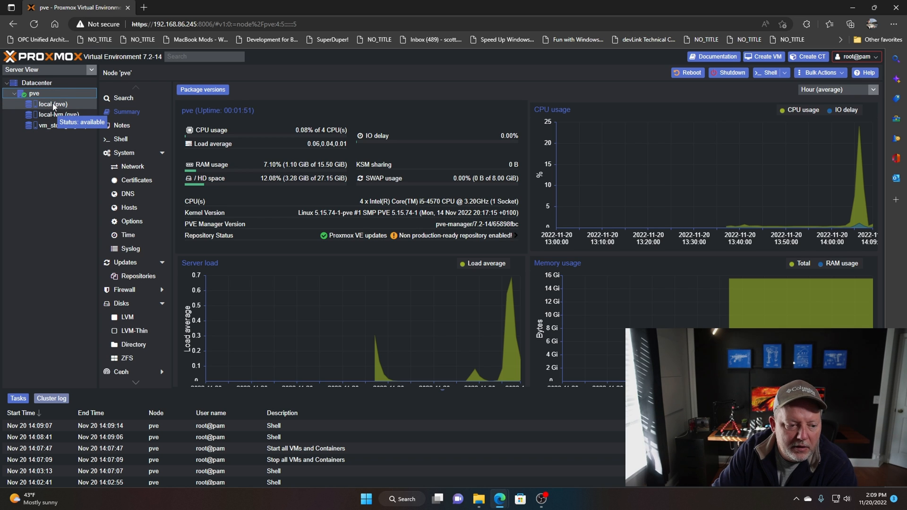
pyautogui.click(53, 103)
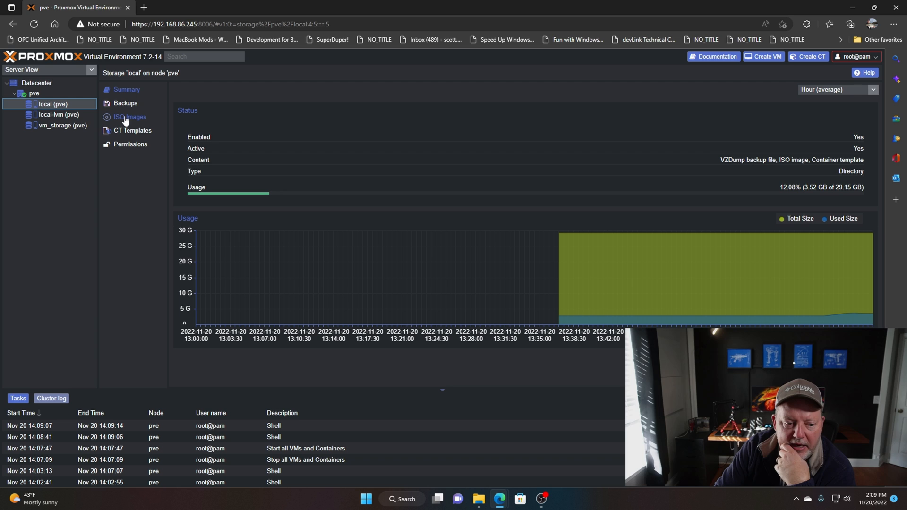
# Start an ISO image upload from local storage's empty ISO Images list
pyautogui.click(129, 117)
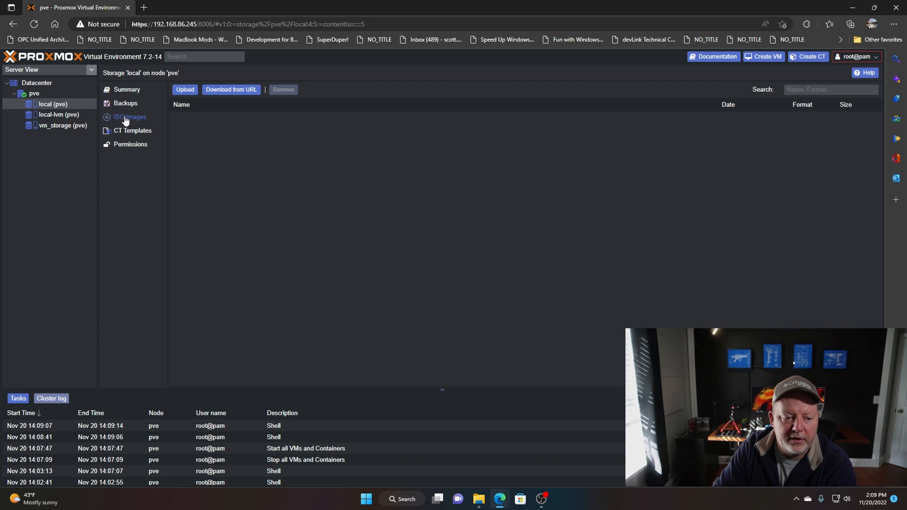
pyautogui.click(185, 90)
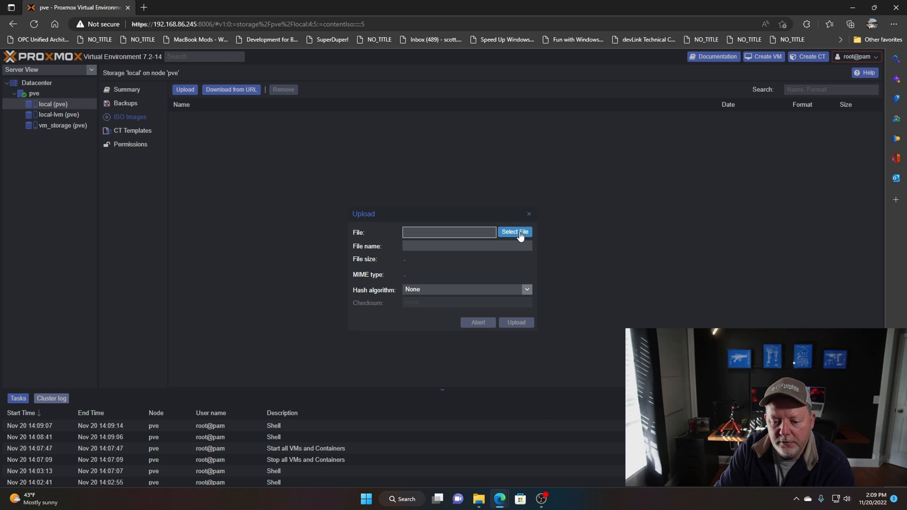
# Browse This PC > Computer Stuff (Z:) drive, peeking into the Operating Systems folder
pyautogui.click(513, 232)
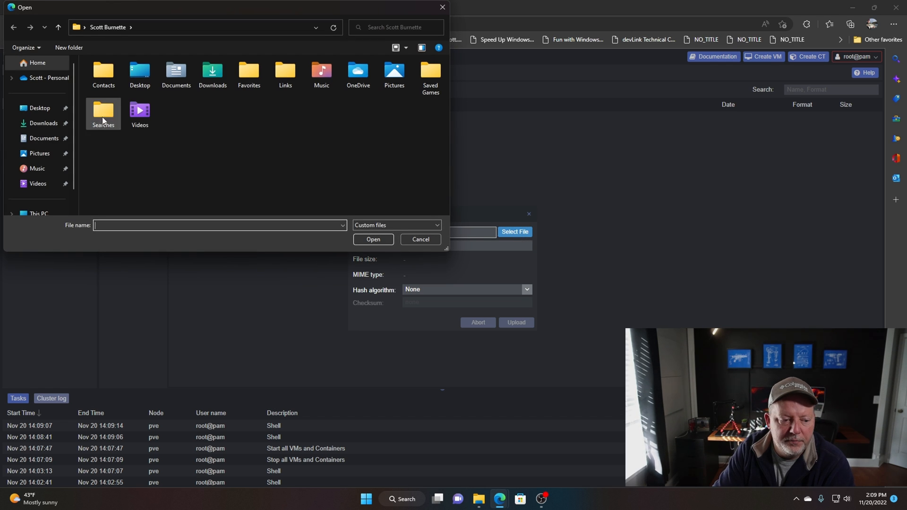
pyautogui.click(38, 198)
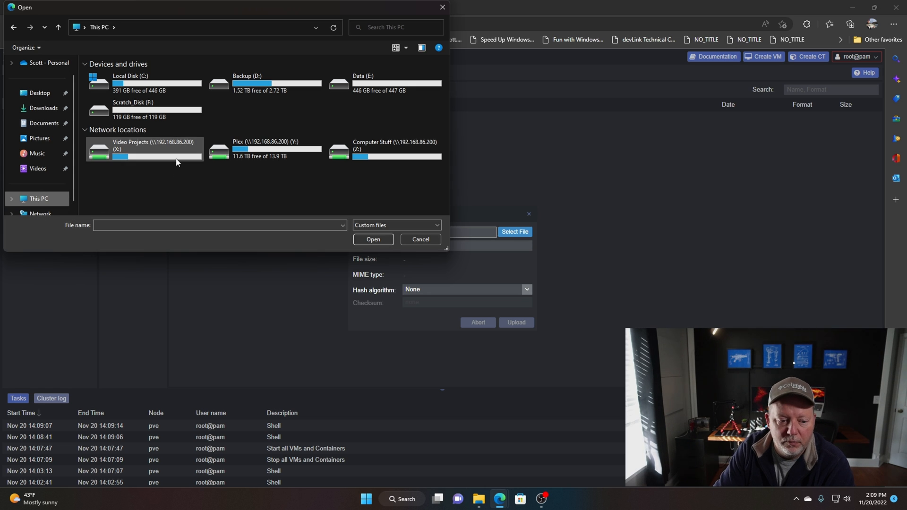
pyautogui.doubleClick(395, 148)
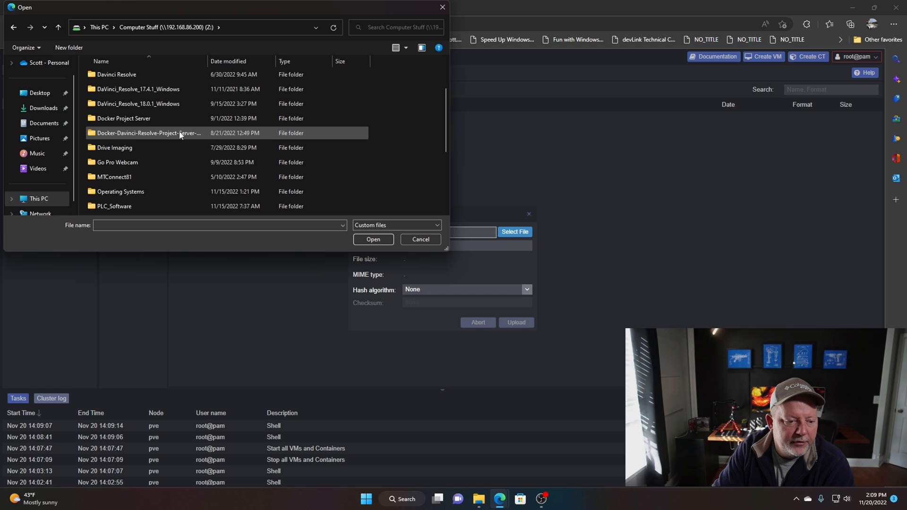
pyautogui.doubleClick(120, 191)
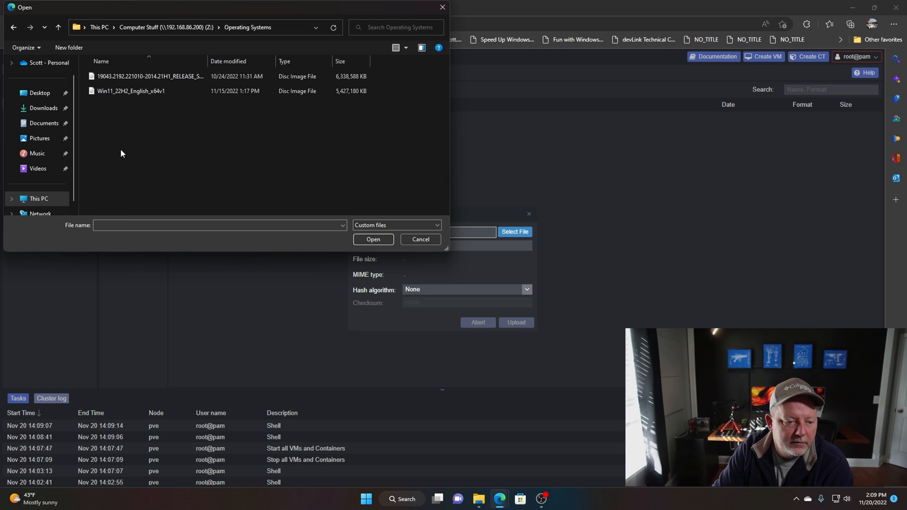
pyautogui.click(148, 75)
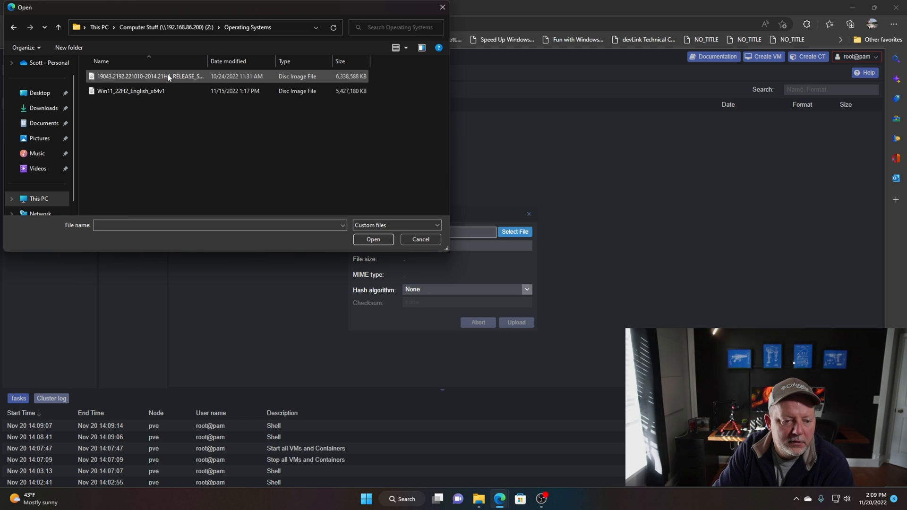
pyautogui.click(57, 27)
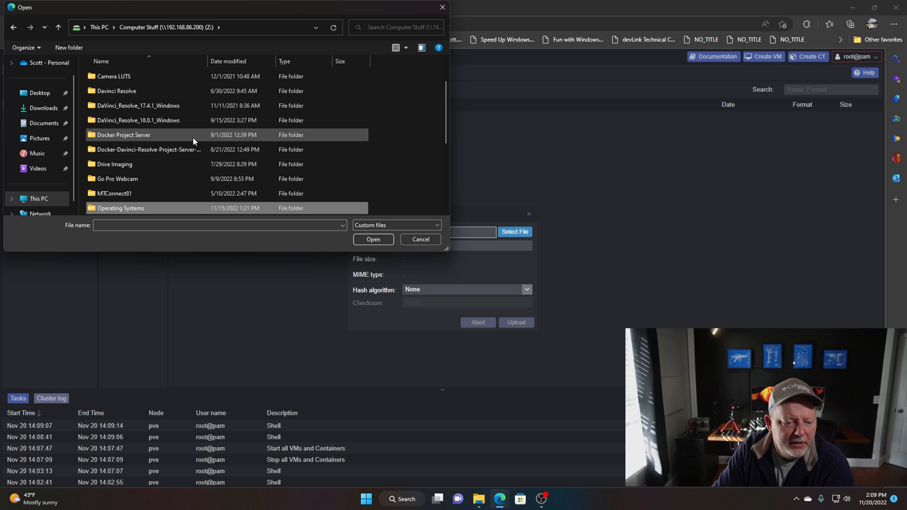
# Choose the ubuntu-22.04.1-live-server-amd64 ISO for upload, listed at 1.37 GiB
pyautogui.scroll(-3)
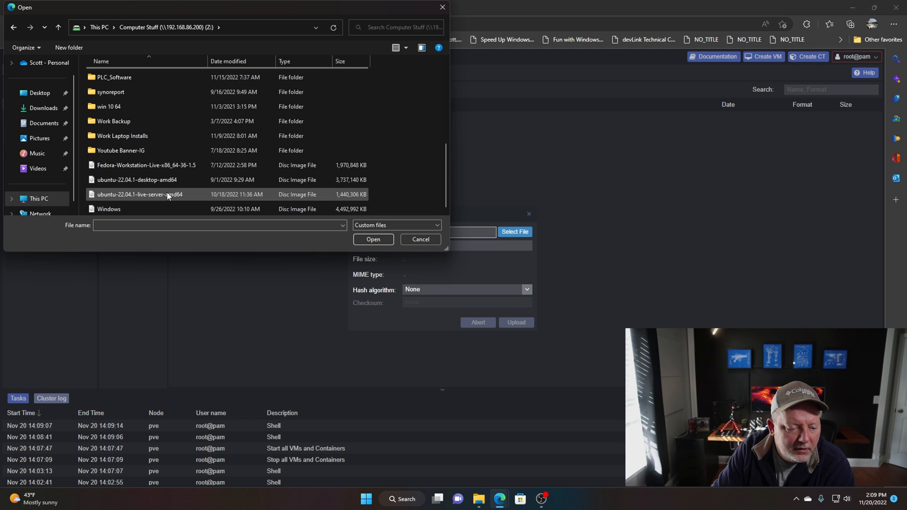
pyautogui.click(139, 194)
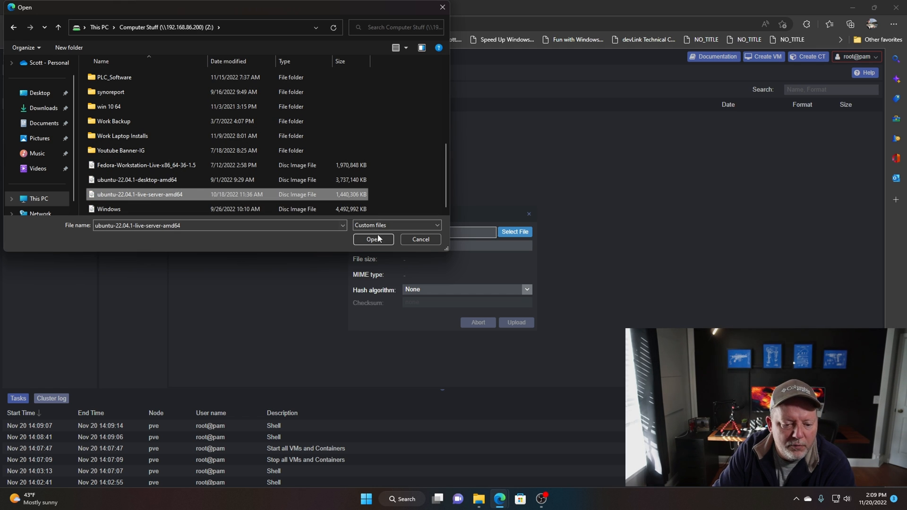
pyautogui.click(373, 239)
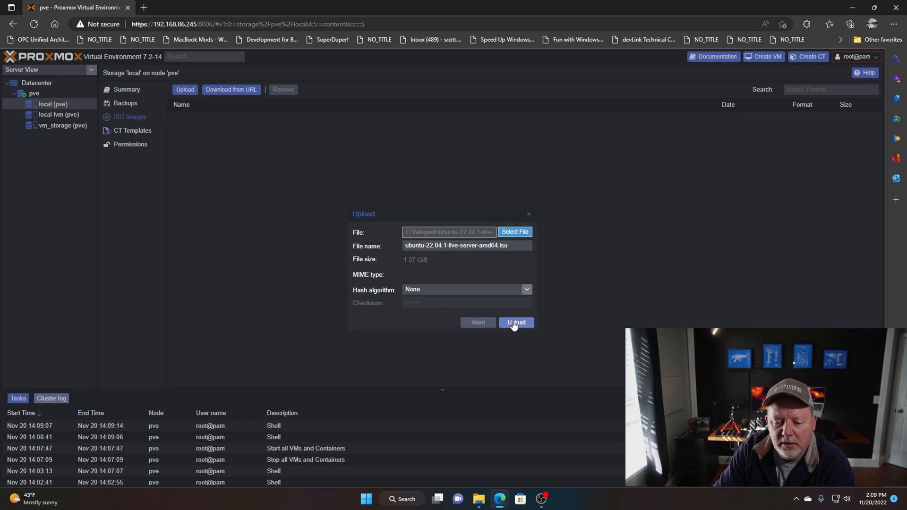
# Upload ubuntu-22.04.1-live-server-amd64.iso to local (pve) storage and confirm it lists at 1.47 GB
pyautogui.click(514, 322)
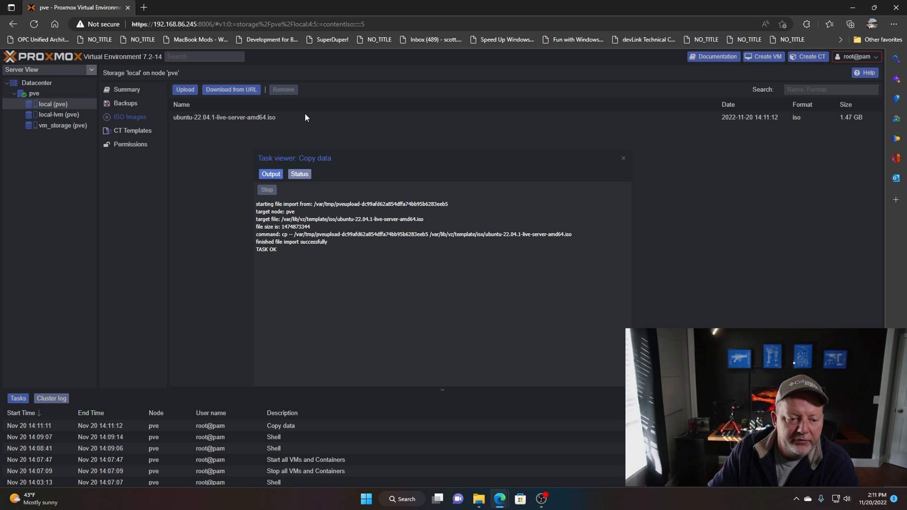
pyautogui.moveTo(191, 123)
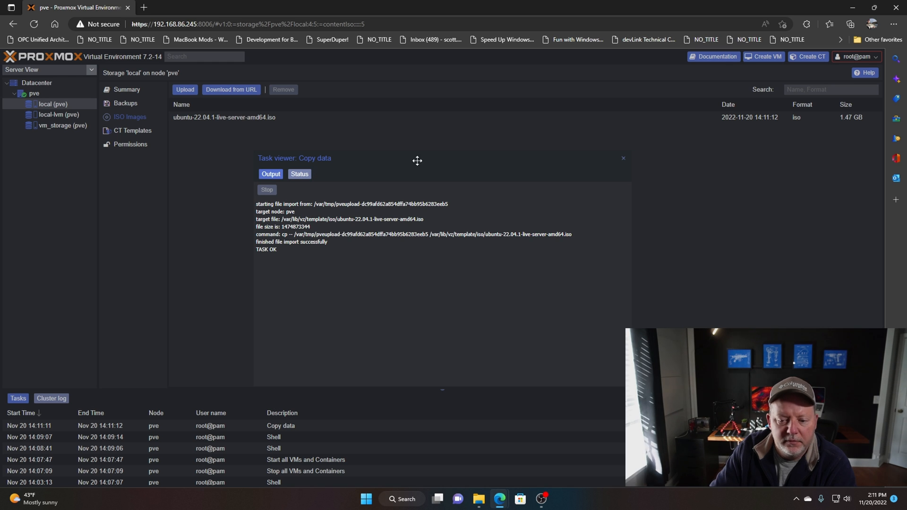
pyautogui.click(623, 158)
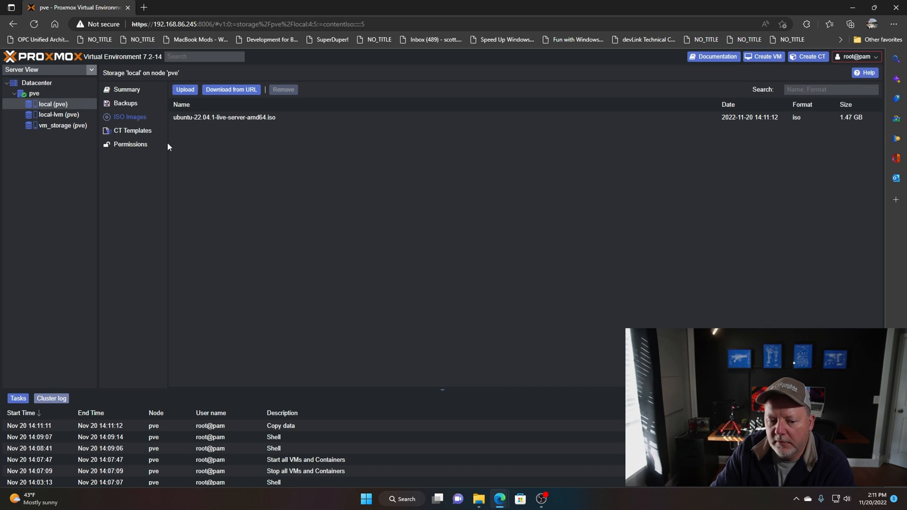
# Start creating VM 100 on node pve named 'ubuntuserver' with Advanced options shown, then continue
pyautogui.click(34, 93)
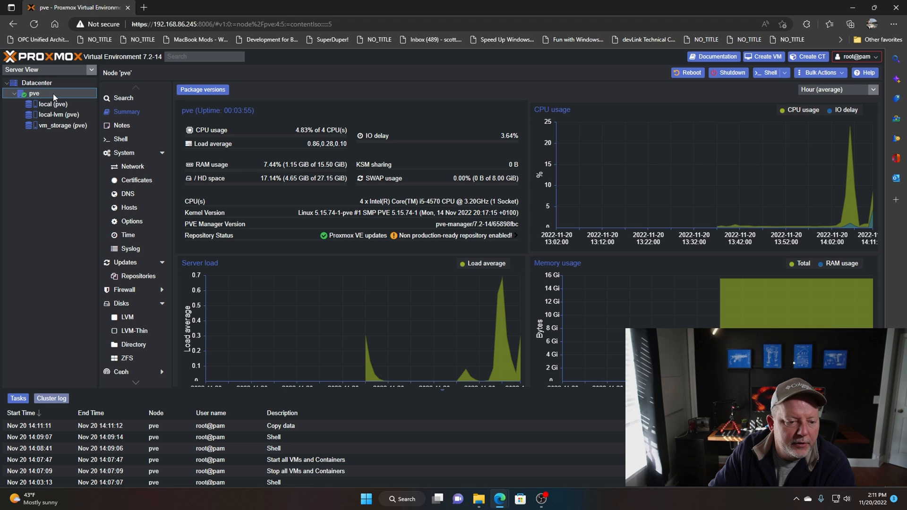
pyautogui.moveTo(635, 73)
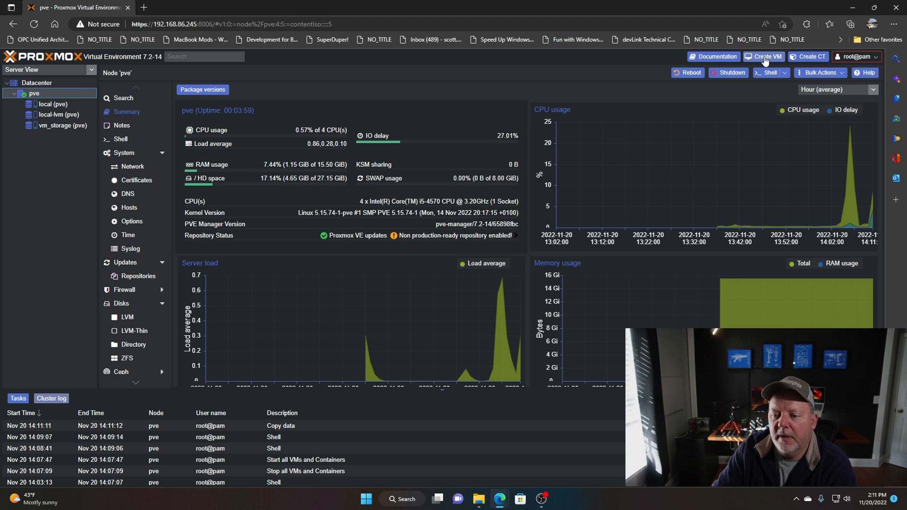
pyautogui.click(763, 56)
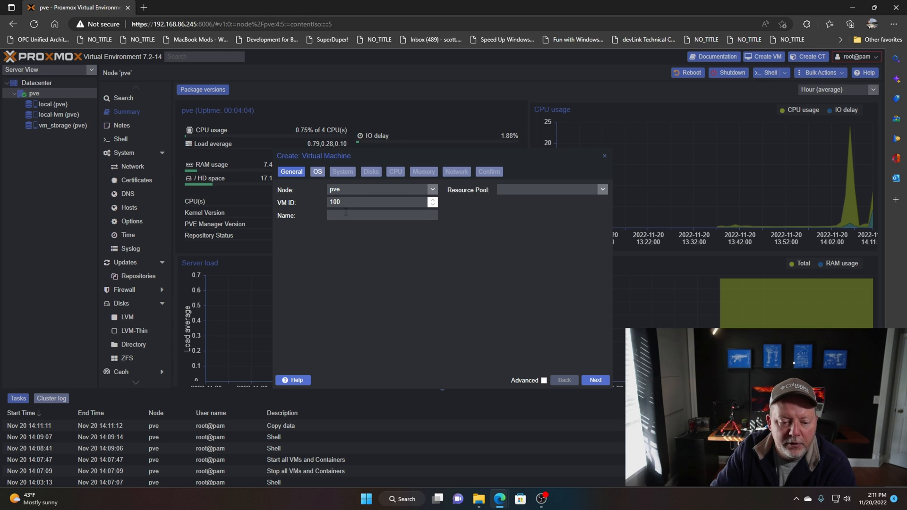
pyautogui.click(381, 215)
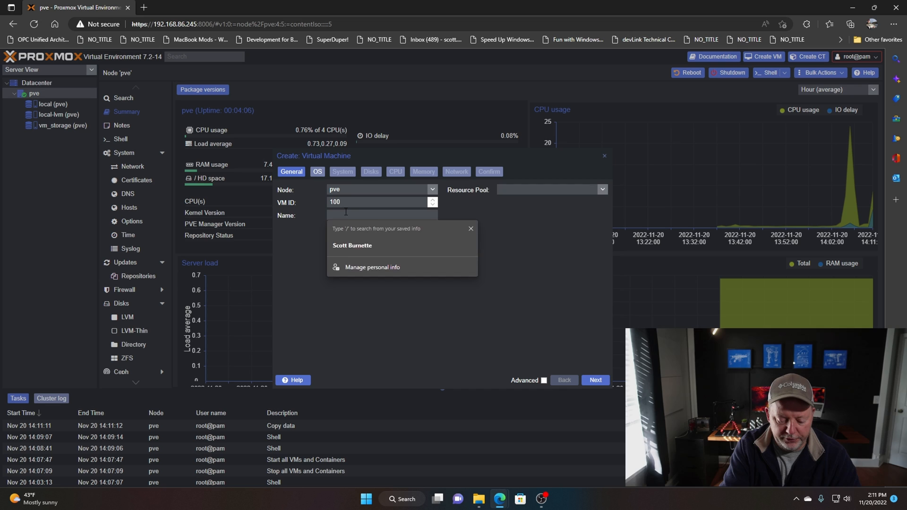
pyautogui.write('ubuntu')
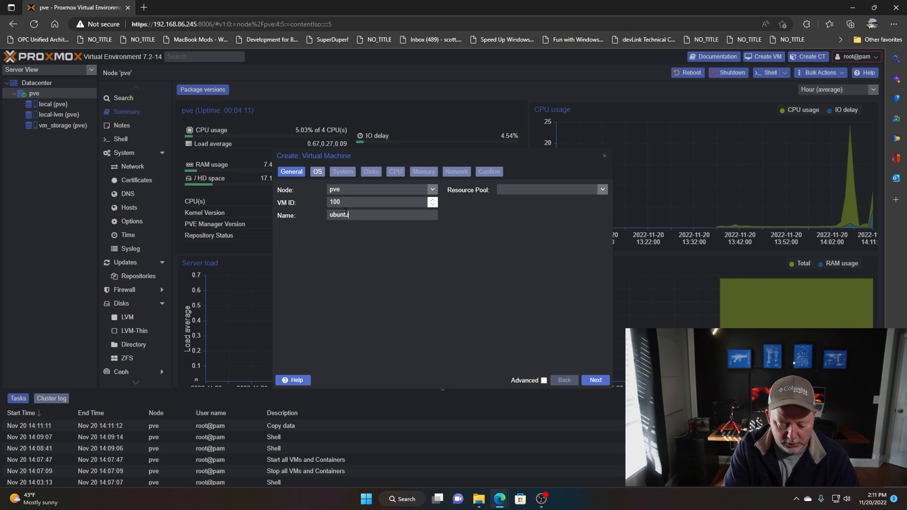
pyautogui.write('server')
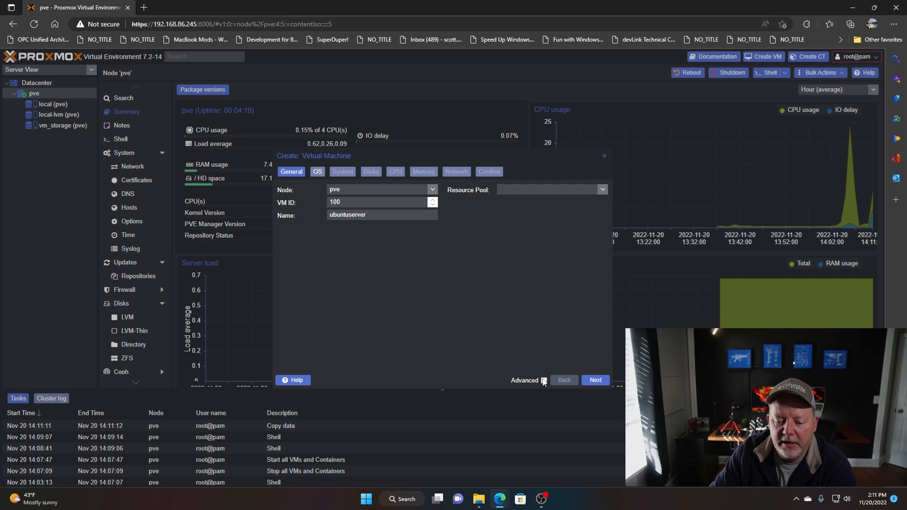
pyautogui.click(543, 379)
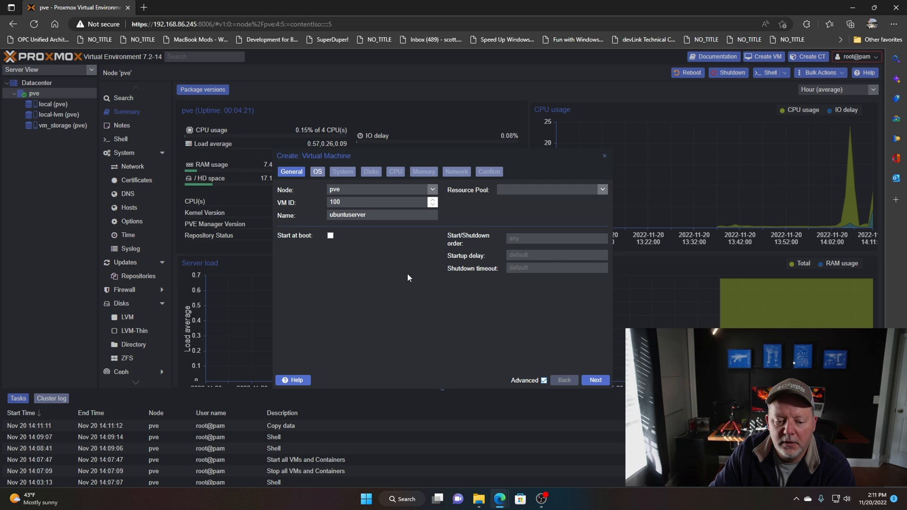
pyautogui.moveTo(343, 239)
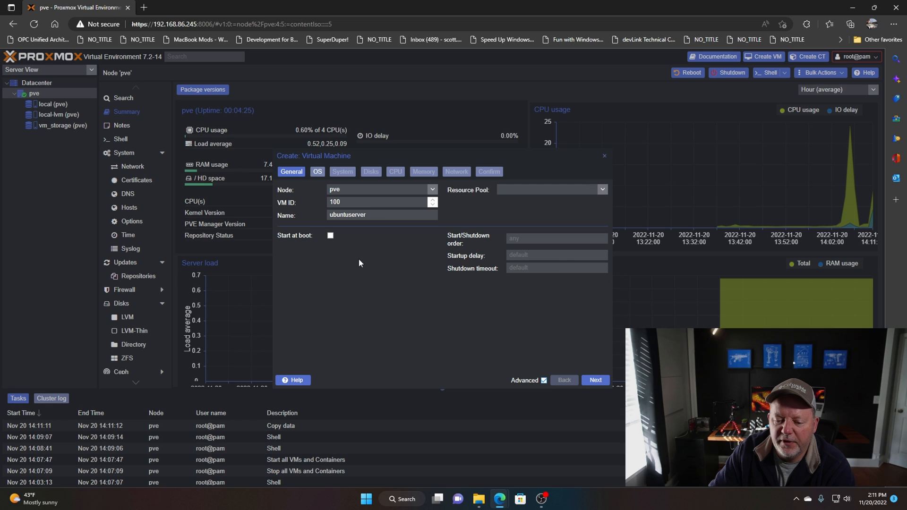
pyautogui.click(594, 380)
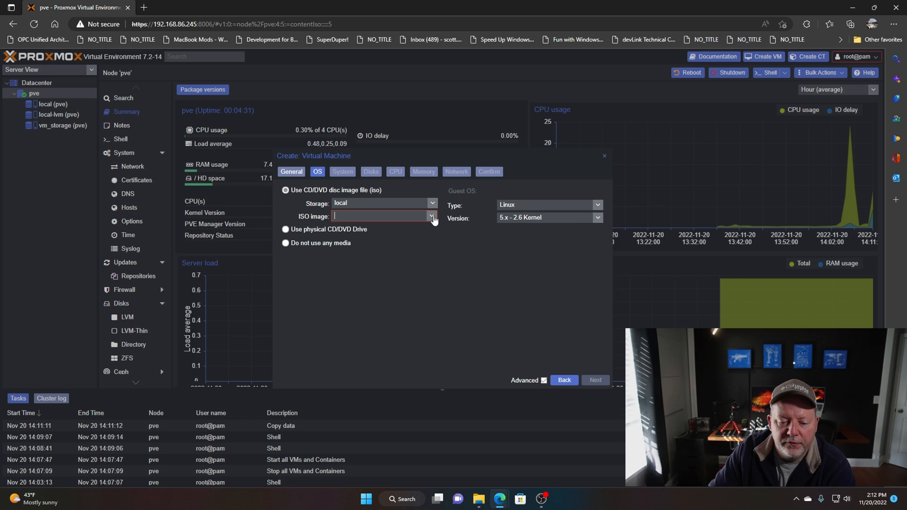
# Choose the Ubuntu 22.04.1 live server ISO as the install disc with a Linux guest, then continue
pyautogui.click(381, 215)
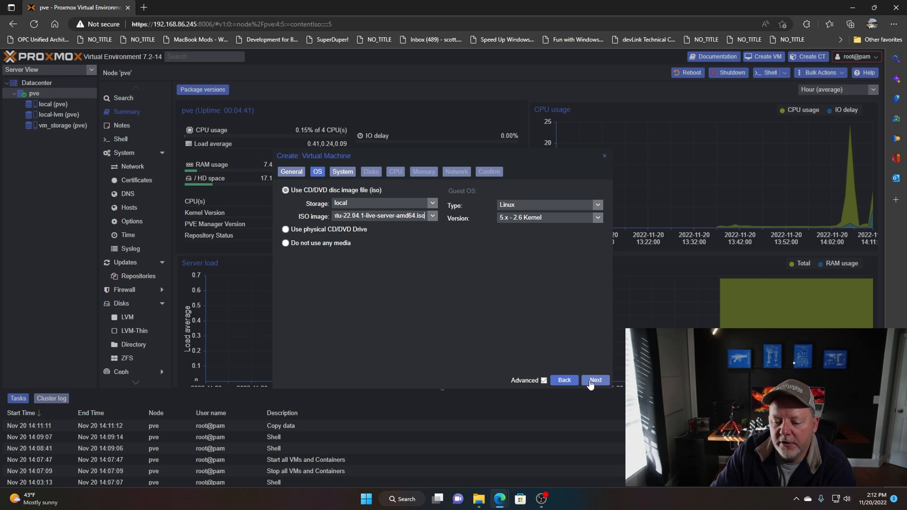
pyautogui.click(594, 380)
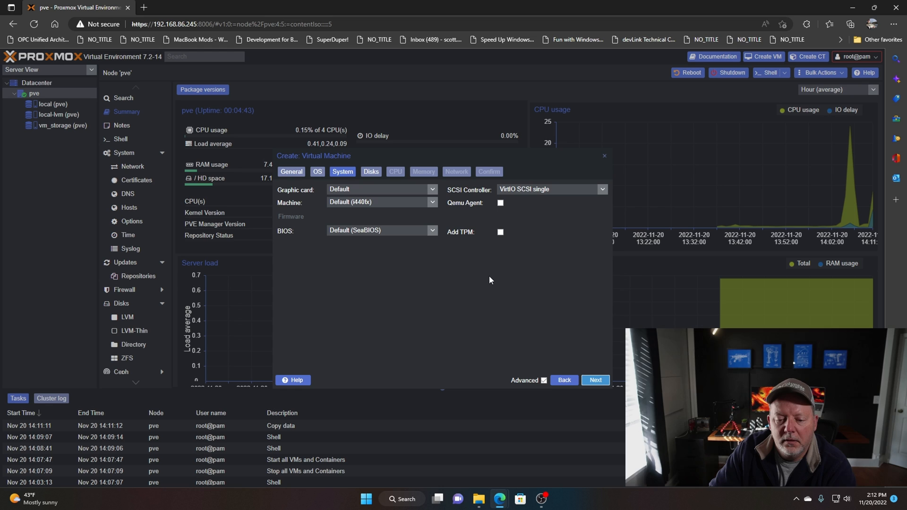
pyautogui.moveTo(488, 283)
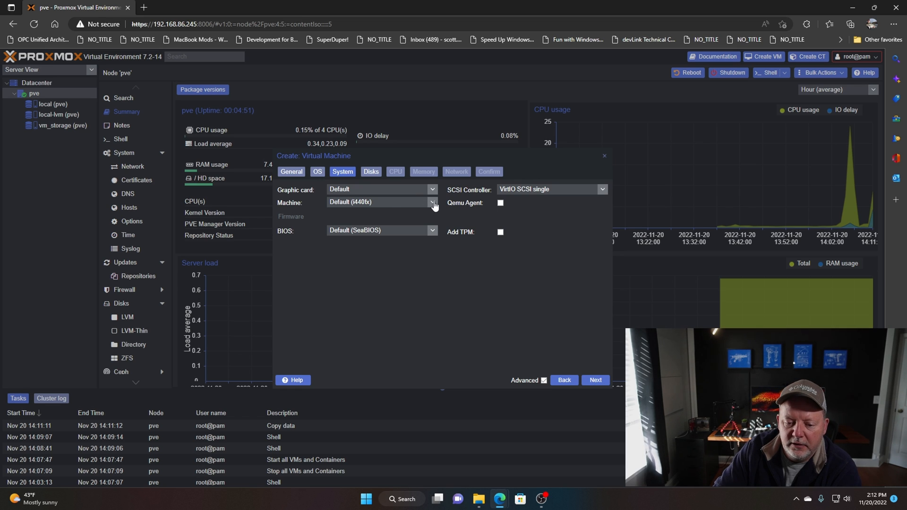
# Enable the Qemu Agent in the System settings and continue to Disks
pyautogui.click(432, 202)
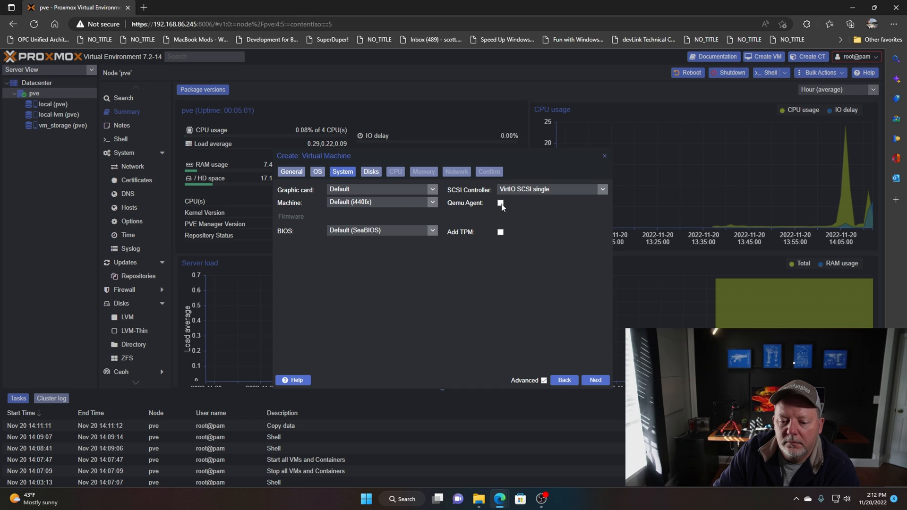
pyautogui.click(499, 203)
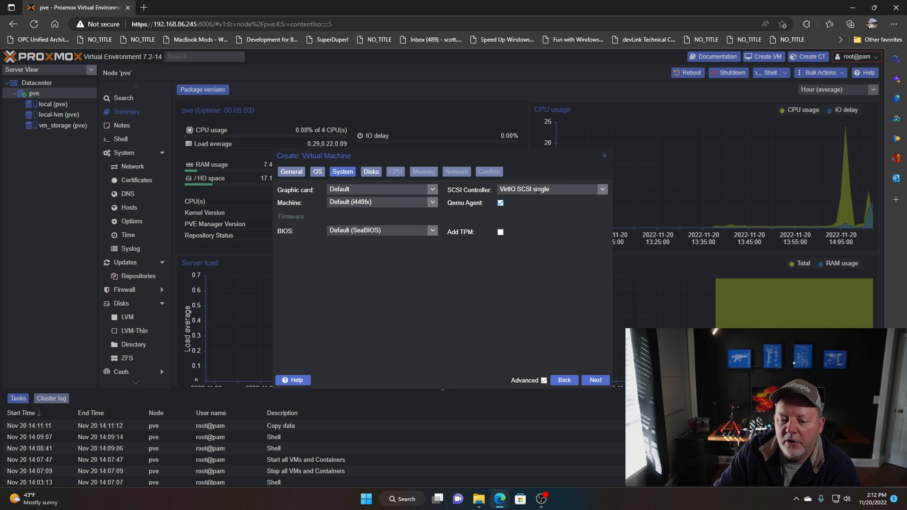
pyautogui.moveTo(477, 202)
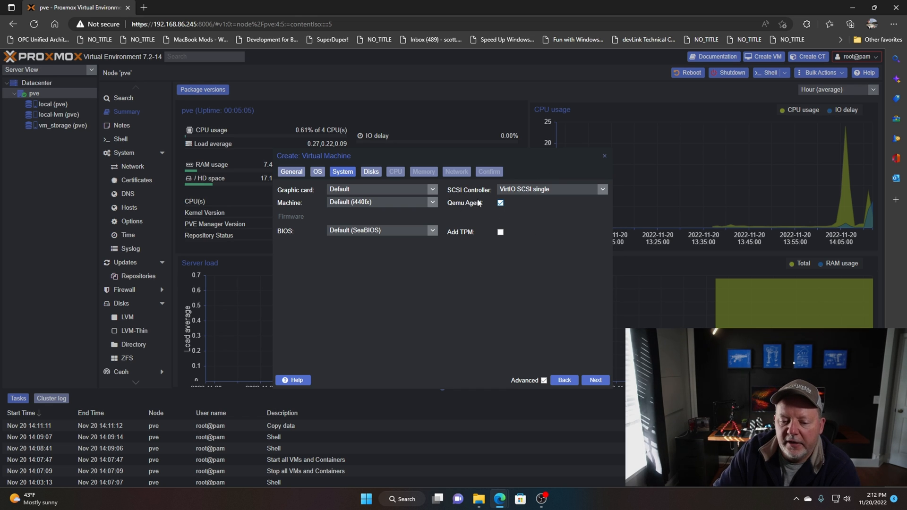
pyautogui.moveTo(584, 362)
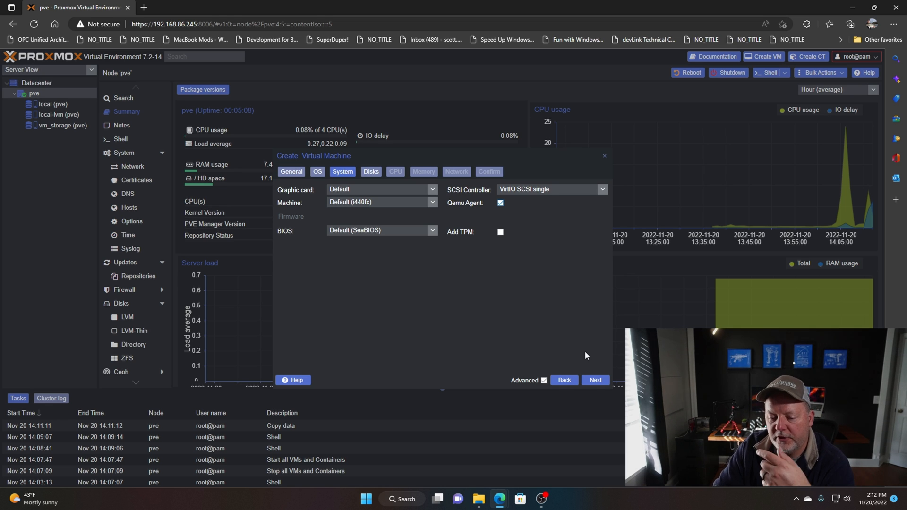
pyautogui.click(594, 380)
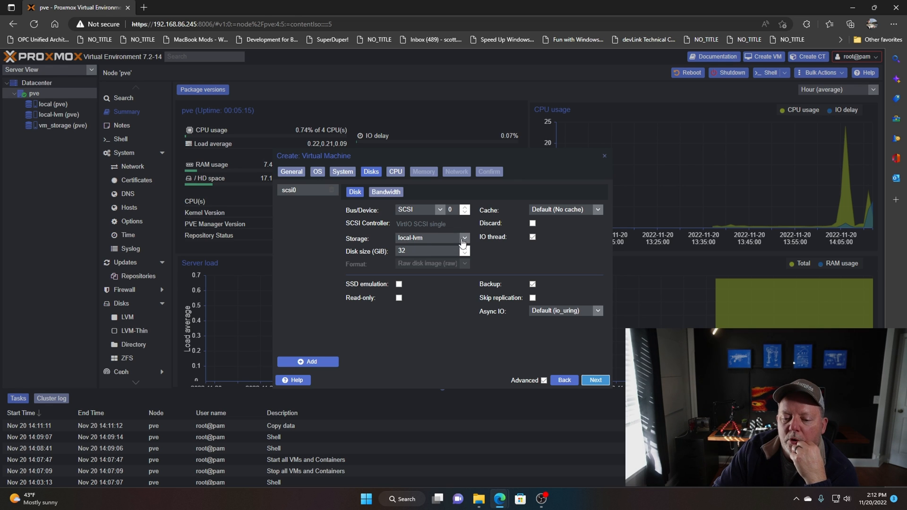
# Place the 32 GB disk on vm_storage with SSD emulation on, then continue to CPU
pyautogui.click(463, 238)
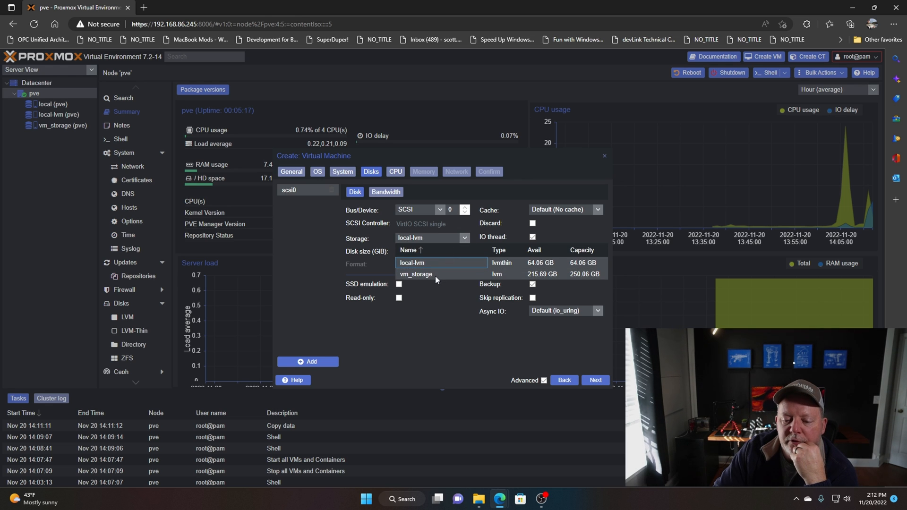
pyautogui.click(416, 274)
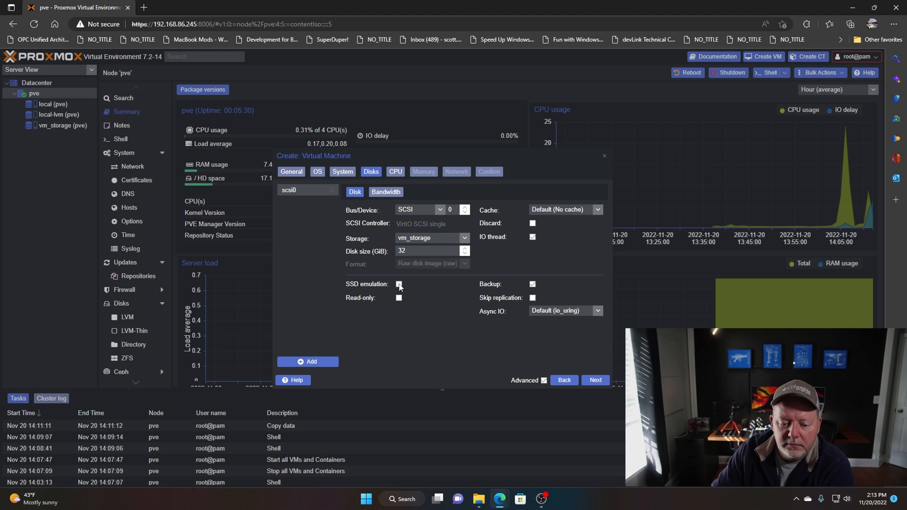
pyautogui.click(398, 285)
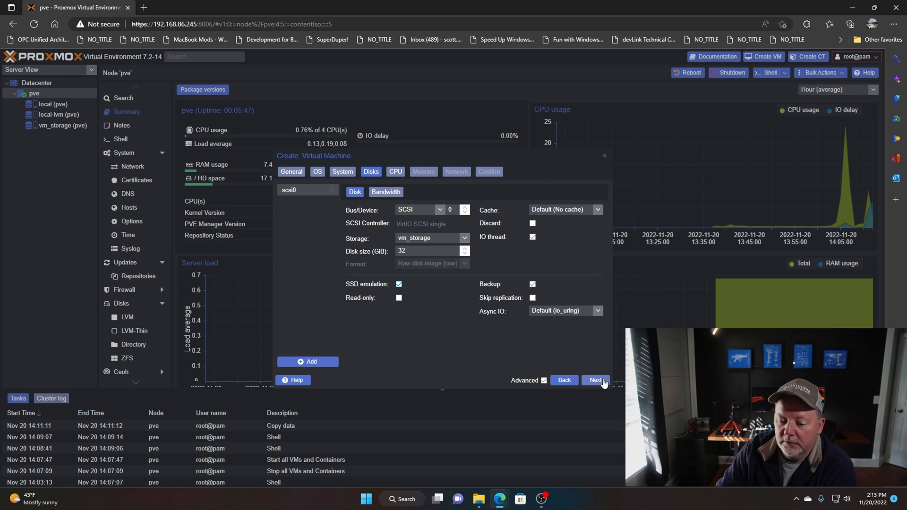
pyautogui.click(595, 379)
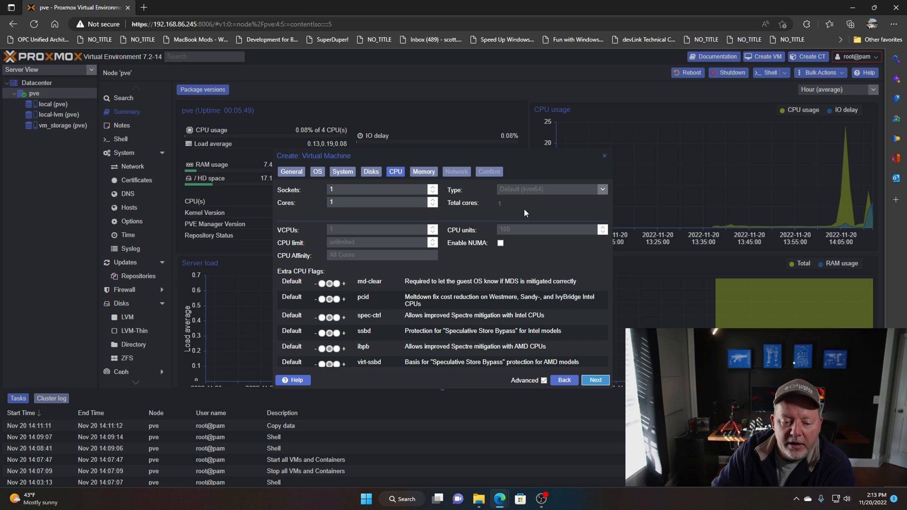
pyautogui.moveTo(432, 206)
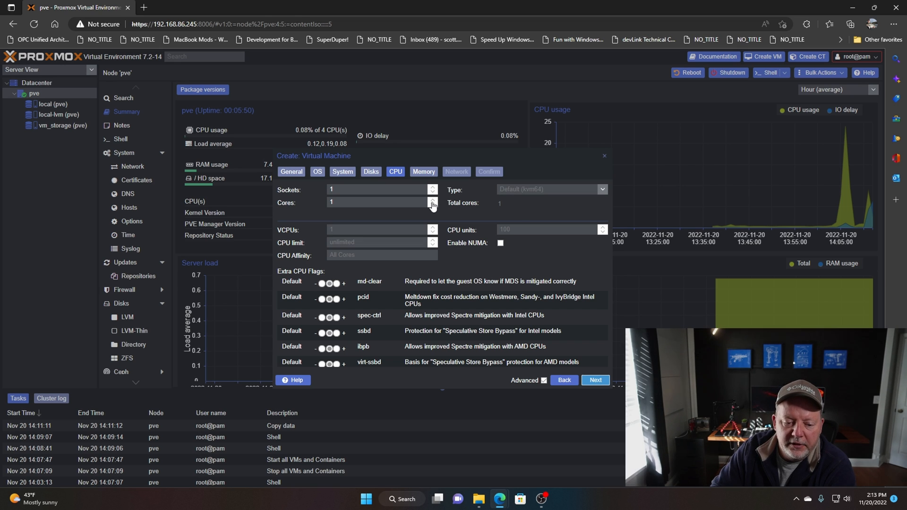
# Set 2 CPU cores, keep memory at 2048 MiB, and continue to Network
pyautogui.click(431, 199)
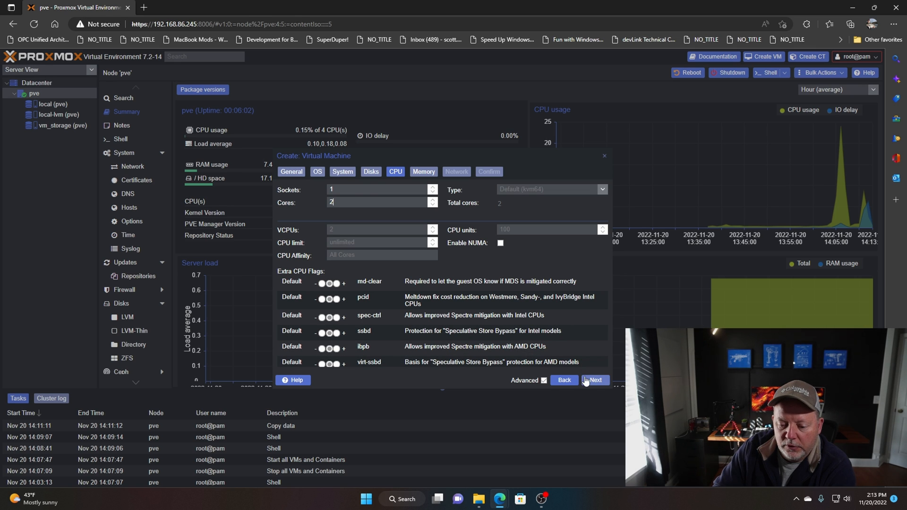
pyautogui.click(593, 380)
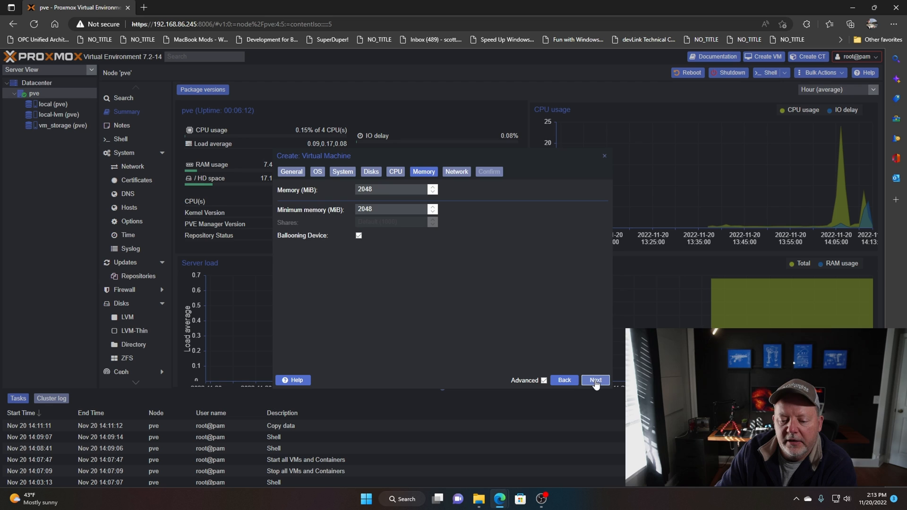
pyautogui.click(594, 379)
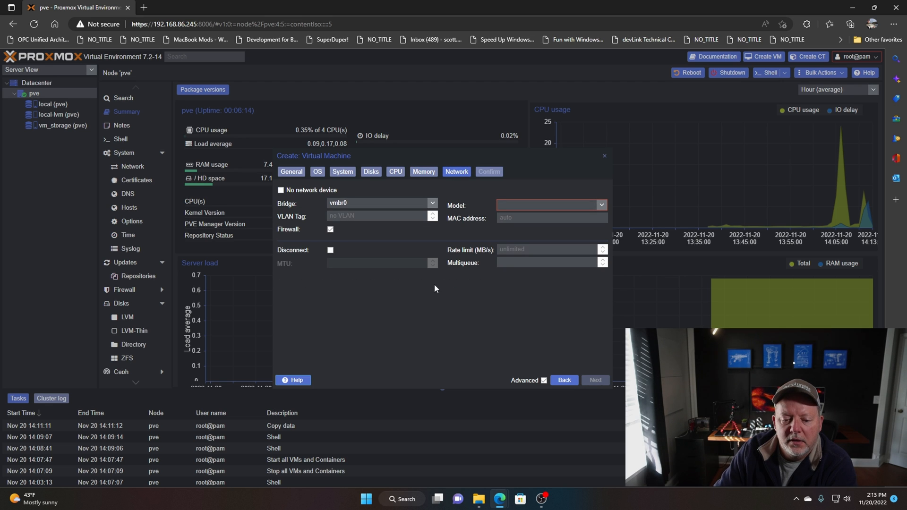
# Set the network card model to Intel E1000 on bridge vmbr0
pyautogui.click(431, 202)
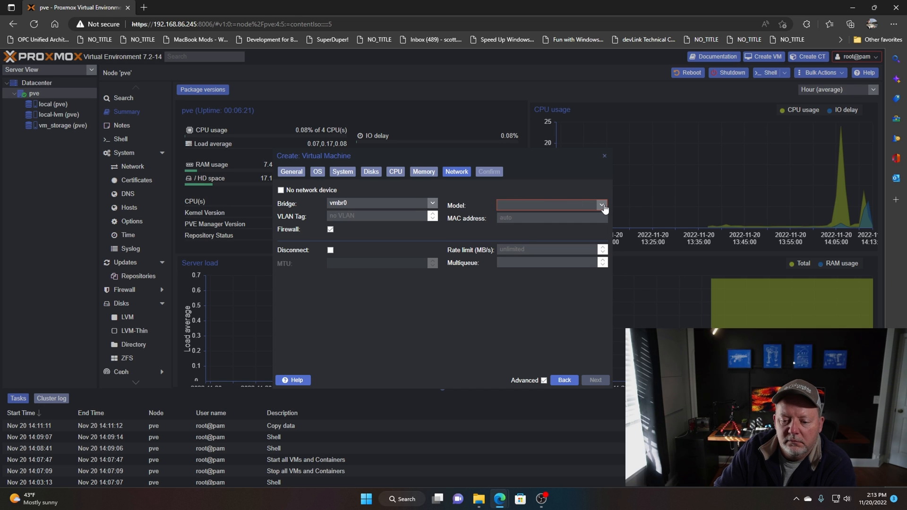
pyautogui.click(601, 205)
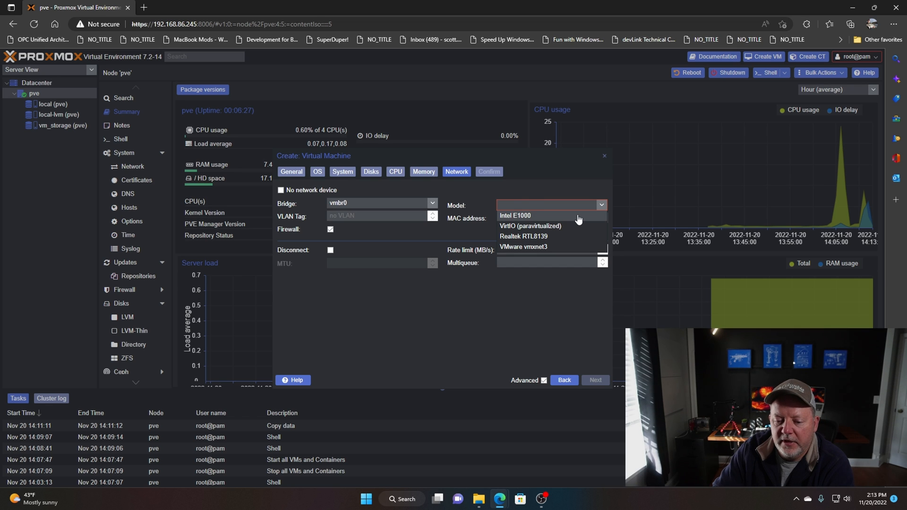
pyautogui.click(514, 215)
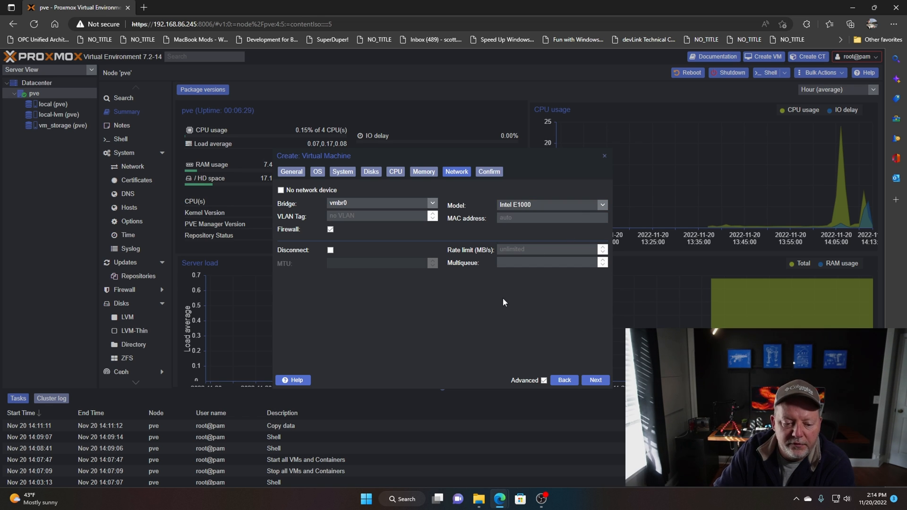
pyautogui.moveTo(430, 287)
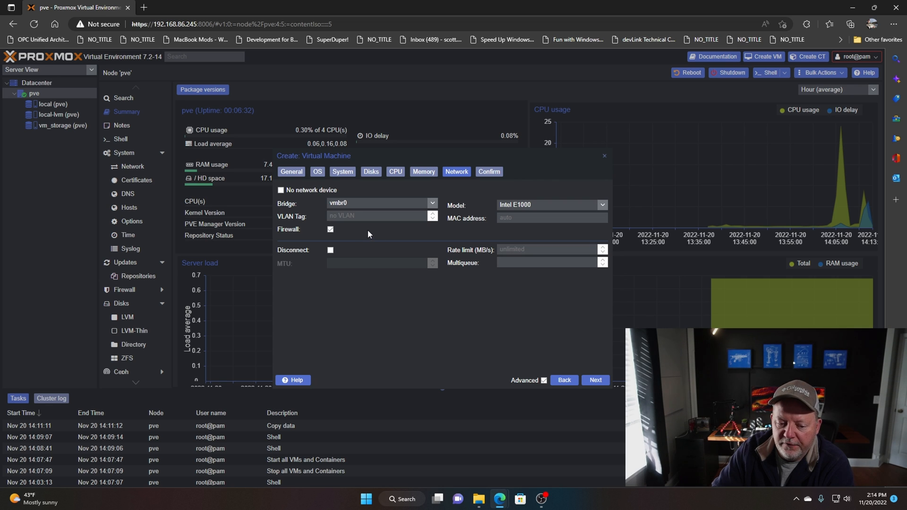
pyautogui.moveTo(402, 237)
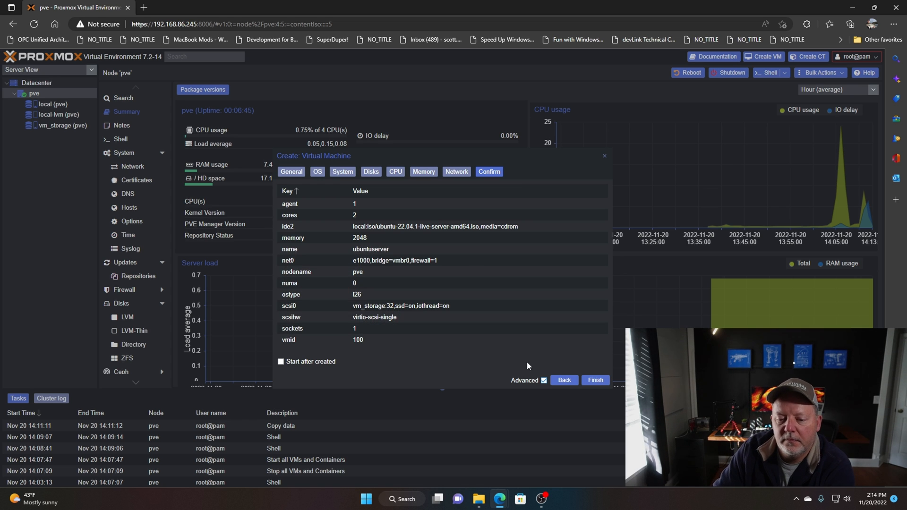
# Finish creating VM 100 (ubuntuserver), then review its Hardware and Monitor pages
pyautogui.click(594, 380)
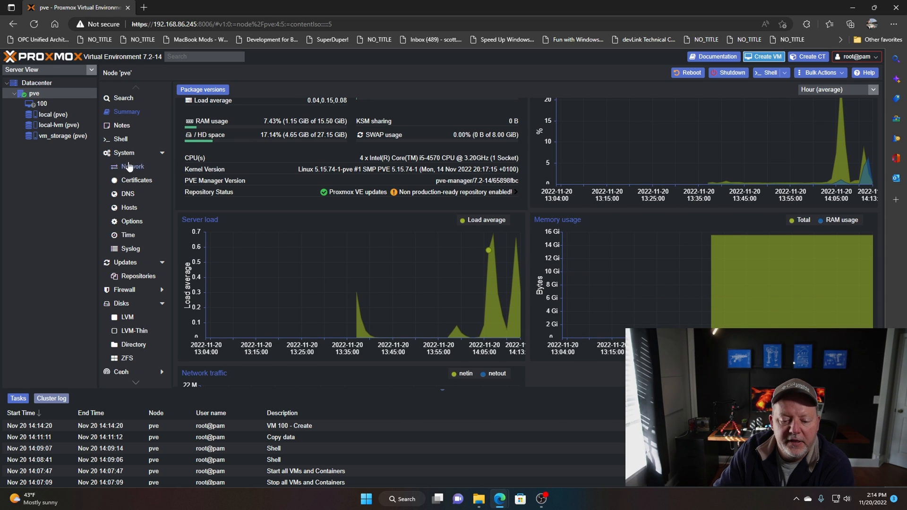
pyautogui.click(57, 104)
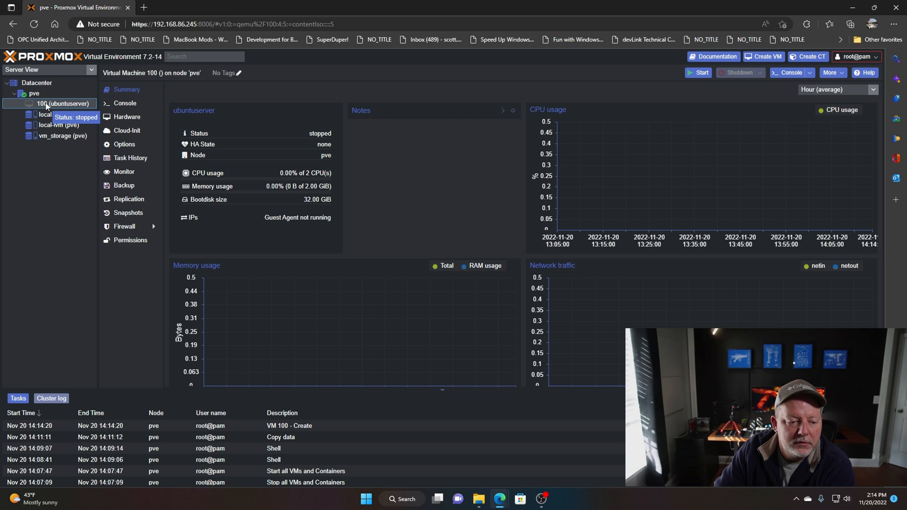
pyautogui.click(126, 117)
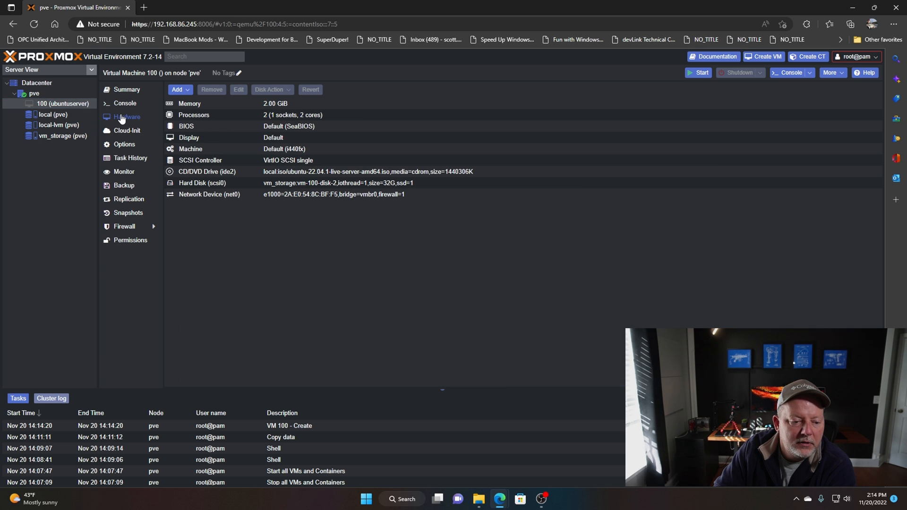
pyautogui.moveTo(126, 161)
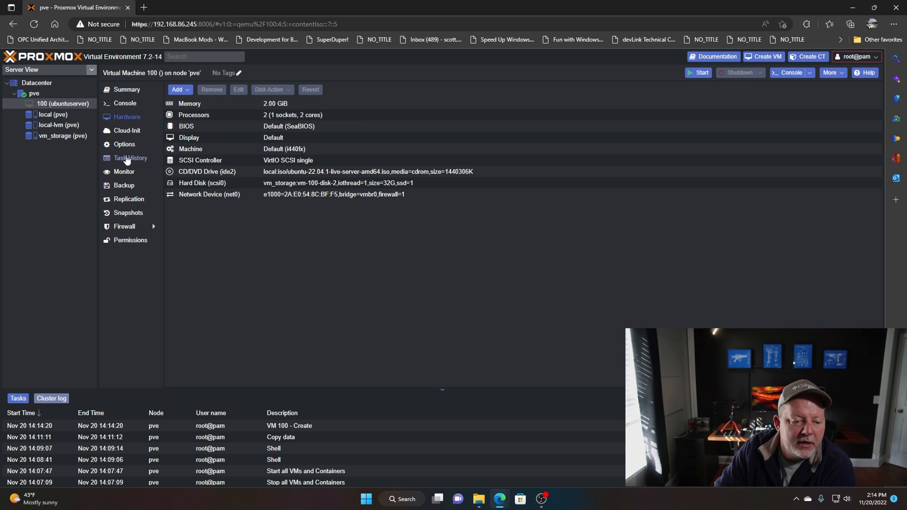
pyautogui.click(123, 172)
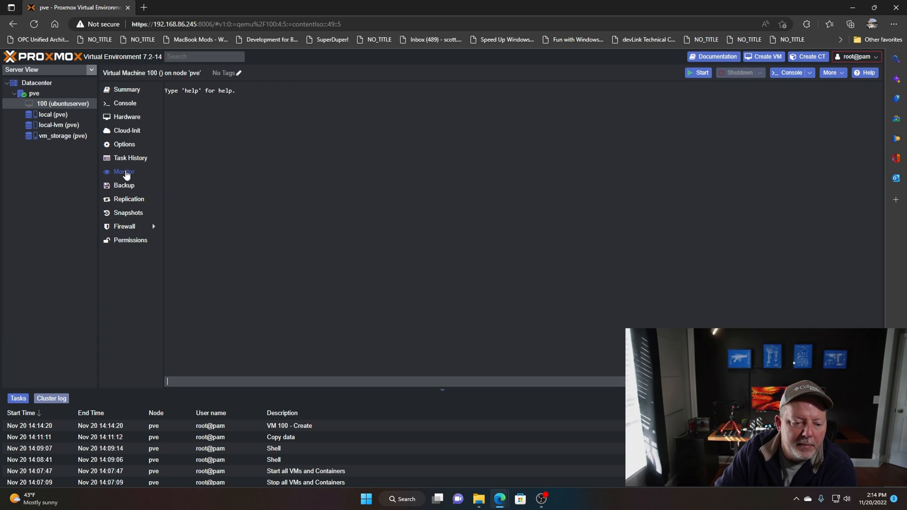
# Start VM 100 from its console and step the Ubuntu installer to Network connections (ens18 at 192.168.86.246)
pyautogui.click(125, 103)
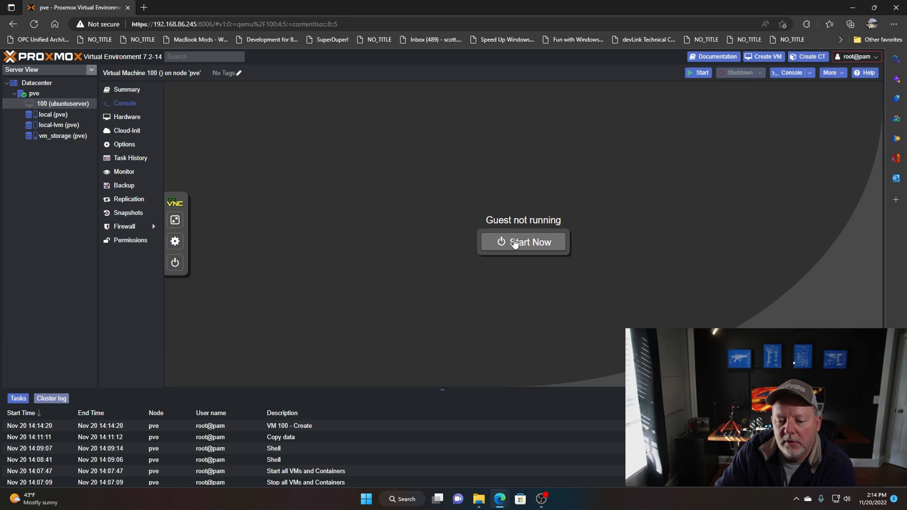
pyautogui.click(522, 242)
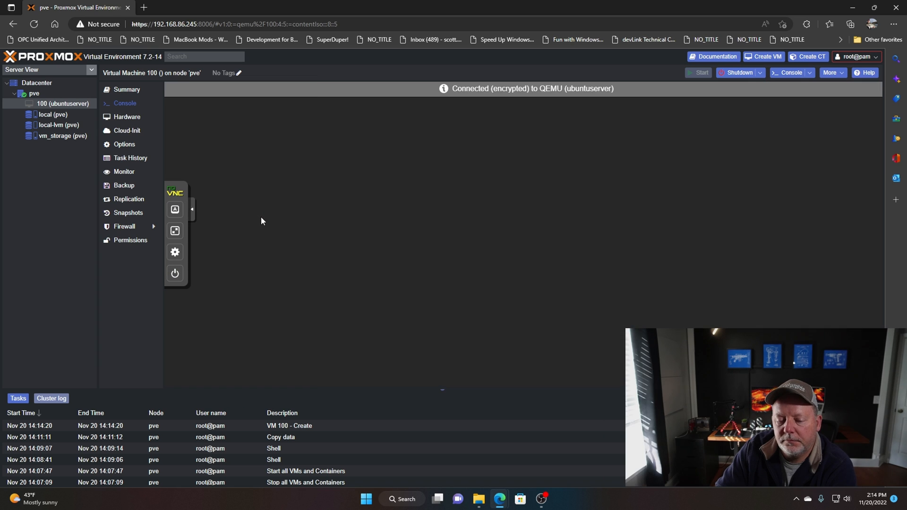
pyautogui.click(697, 72)
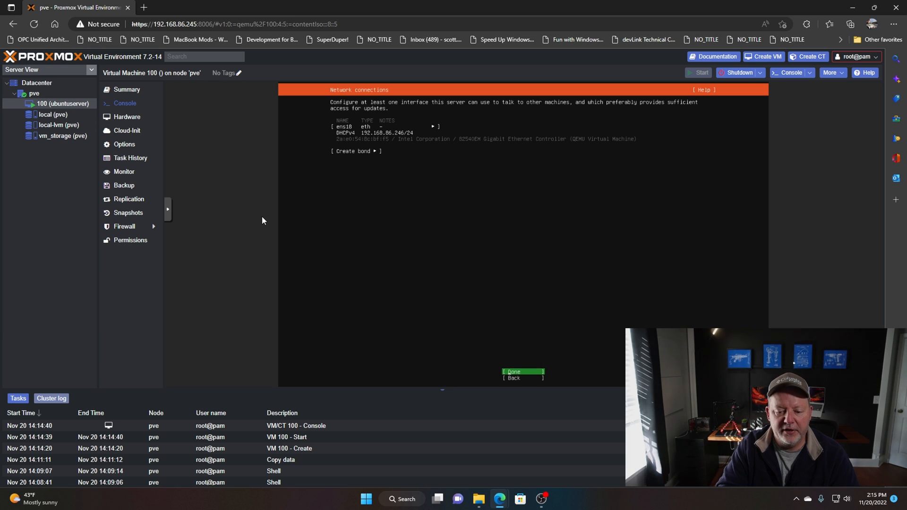
# Accept network and storage defaults with Done until the Profile setup form appears
pyautogui.click(514, 372)
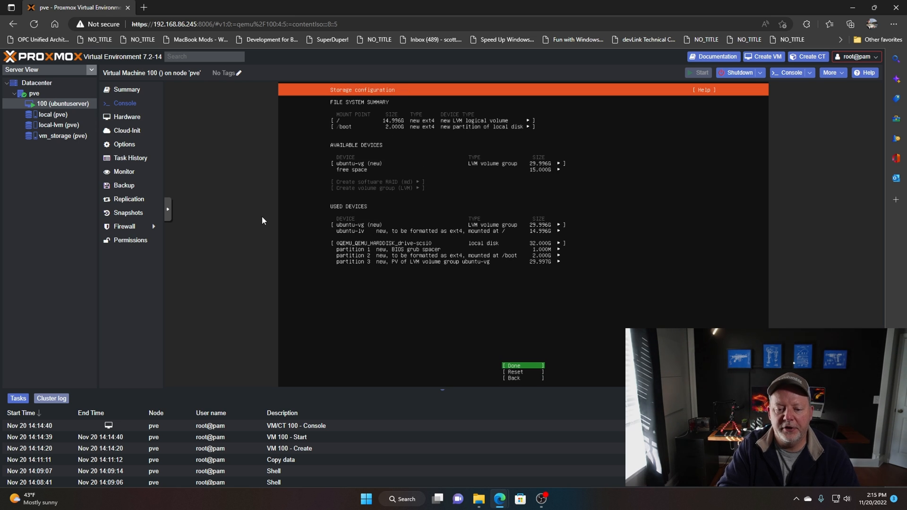
pyautogui.click(521, 364)
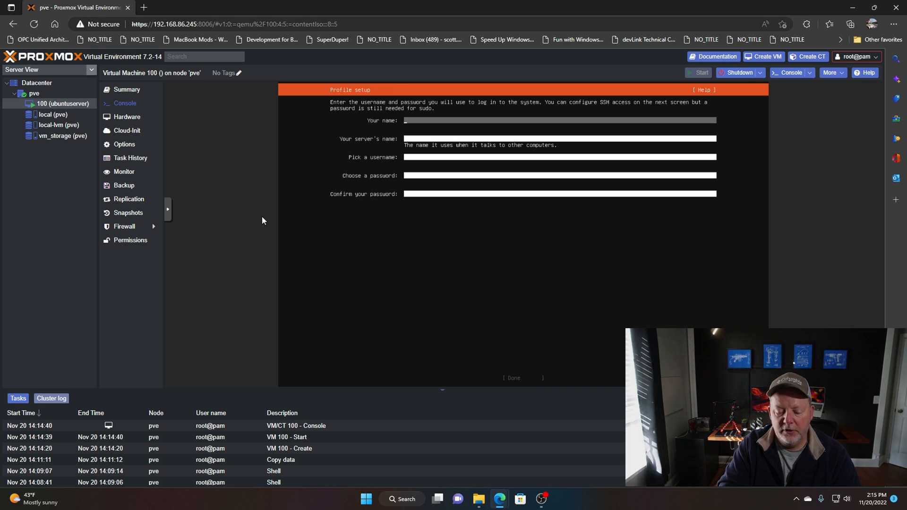
# Enter name, server name testserver, username scott and the password, then accept Profile setup
pyautogui.write('scot')
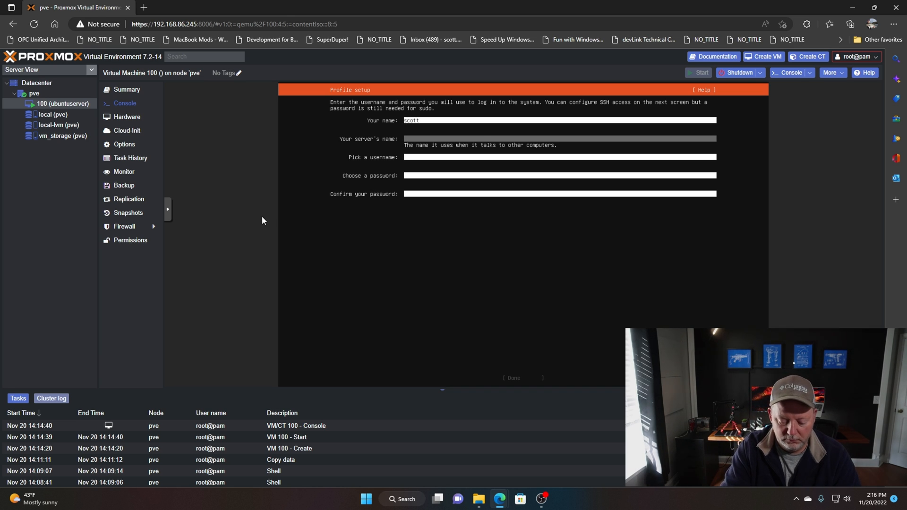
pyautogui.write('testserver')
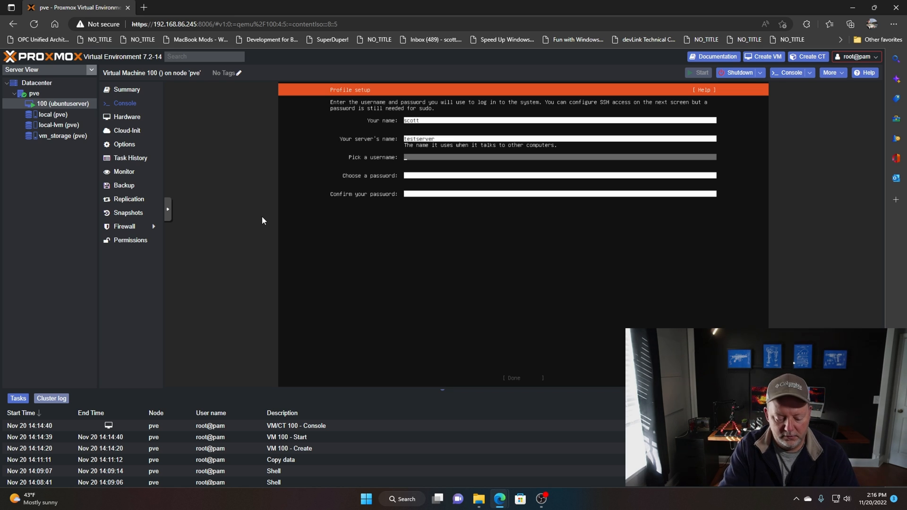
pyautogui.write('scott')
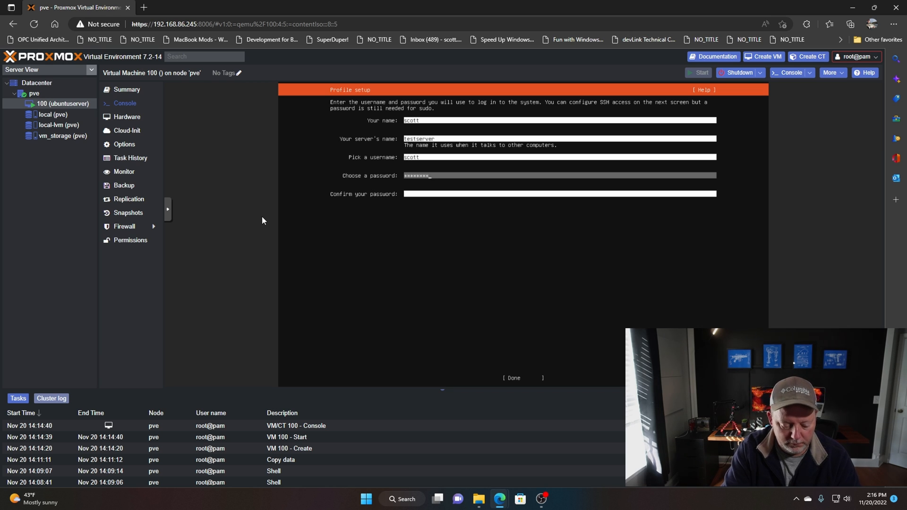
pyautogui.write('****')
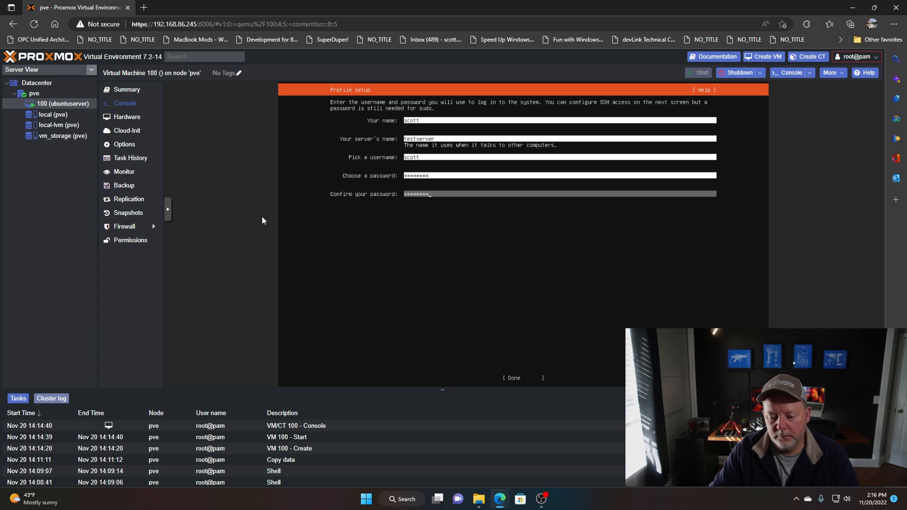
pyautogui.click(515, 378)
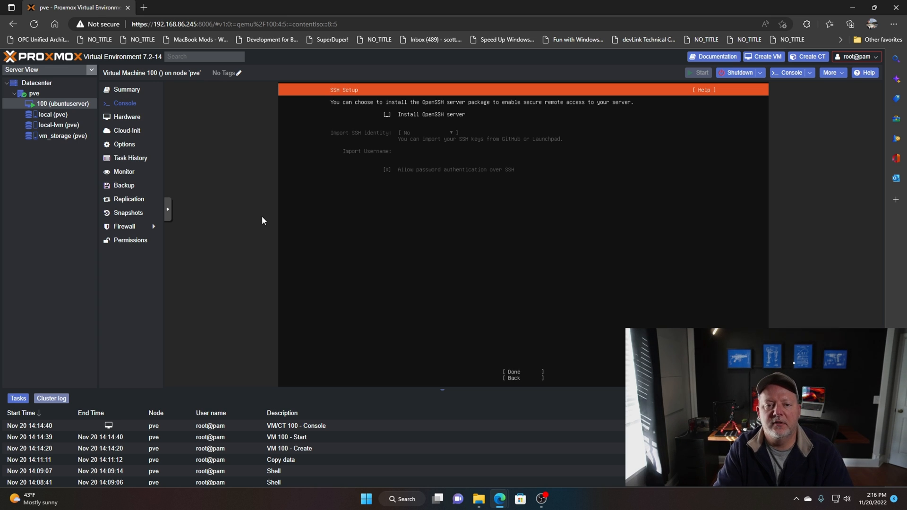
# Enable Install OpenSSH server and proceed until the installer reports Install complete
pyautogui.click(386, 114)
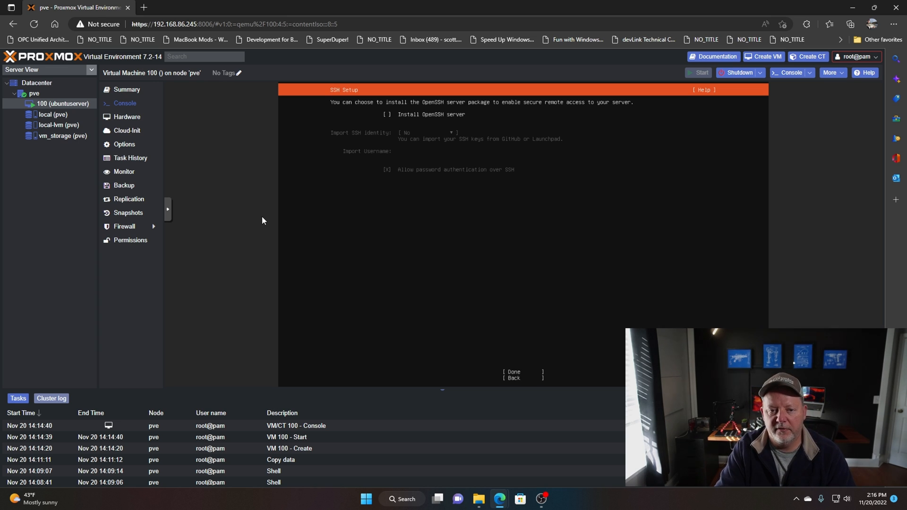
pyautogui.click(386, 114)
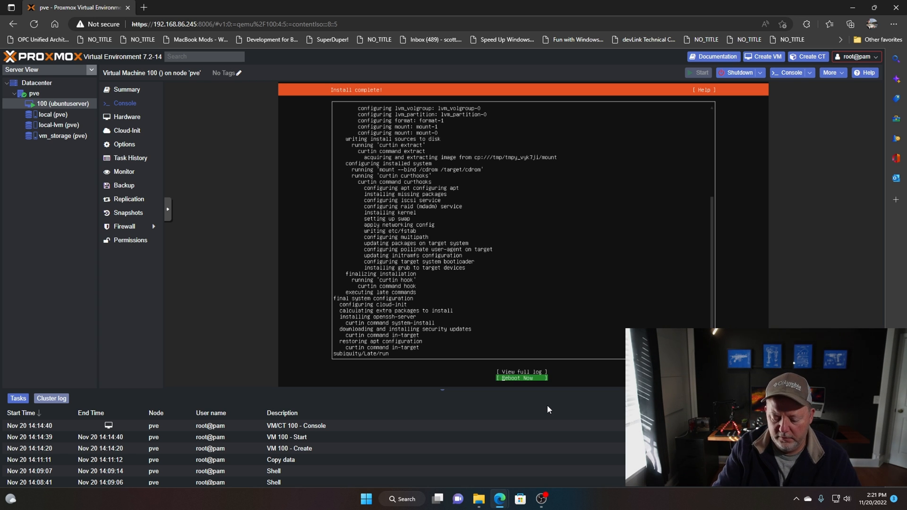
# Choose Reboot Now and enter username scott at the testserver login prompt
pyautogui.click(521, 378)
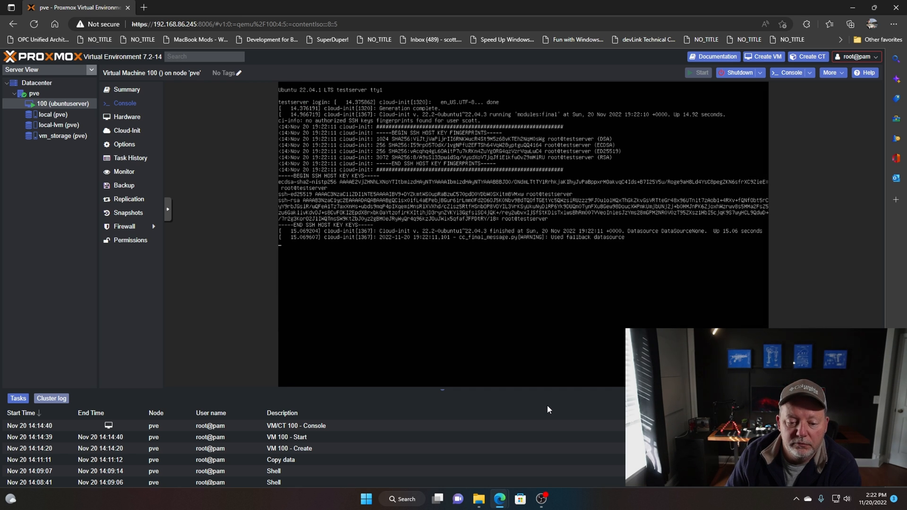
pyautogui.write('scott')
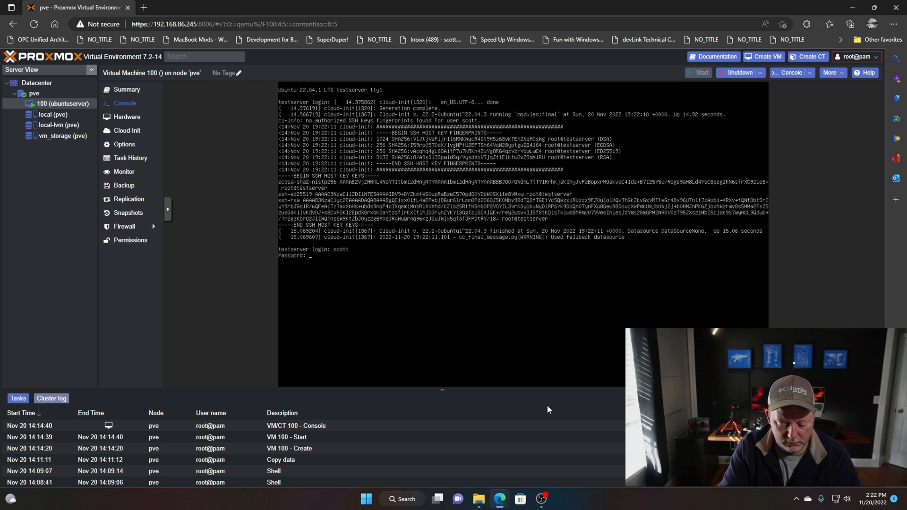